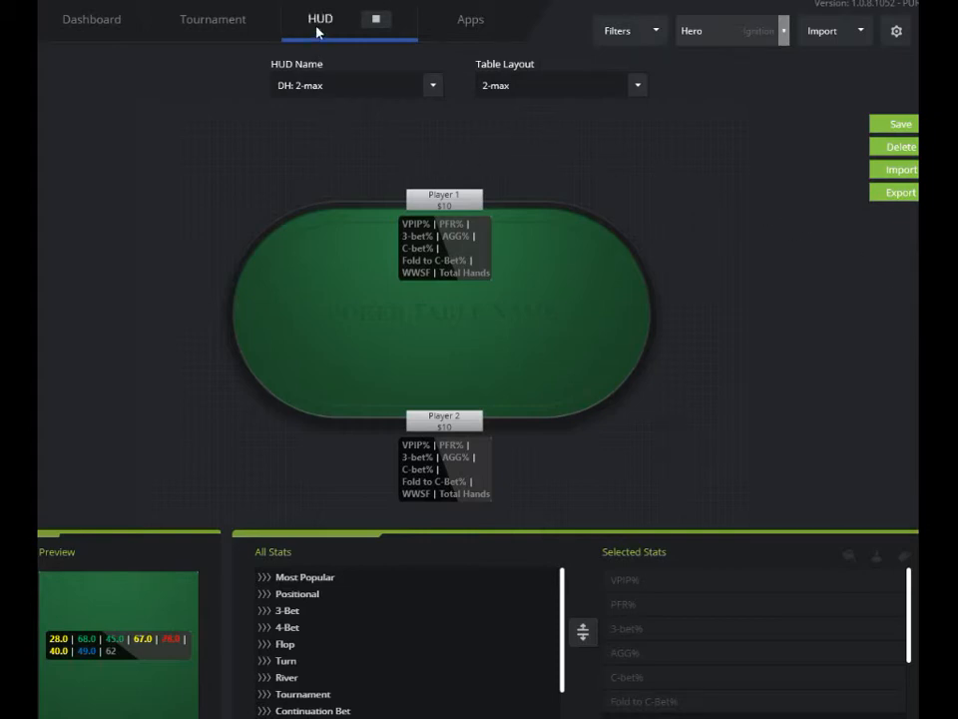
pyautogui.moveTo(611, 152)
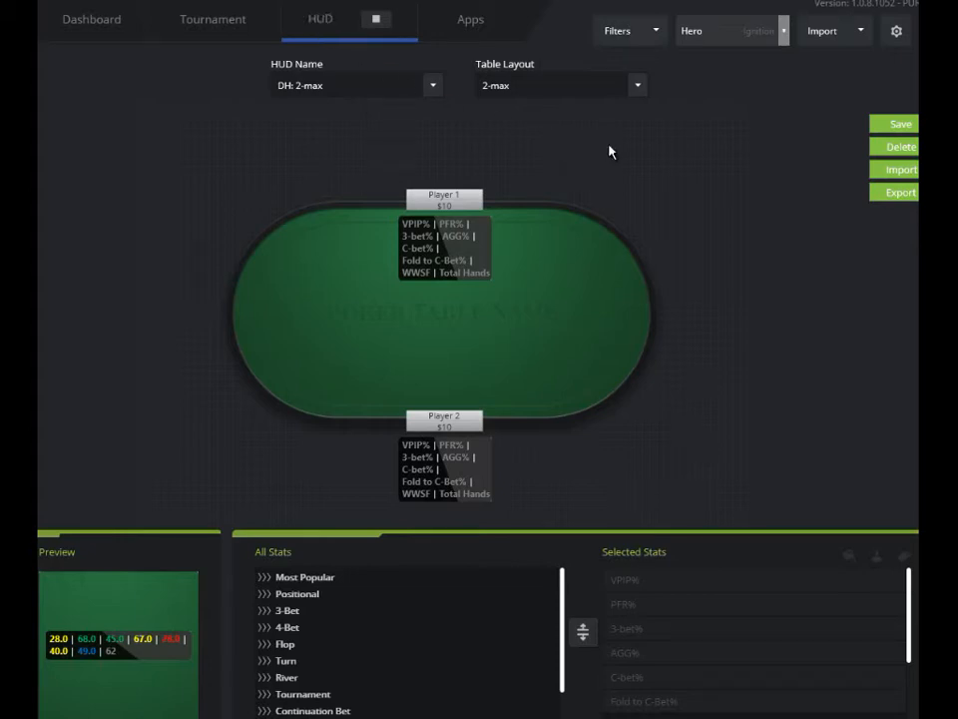
pyautogui.moveTo(735, 368)
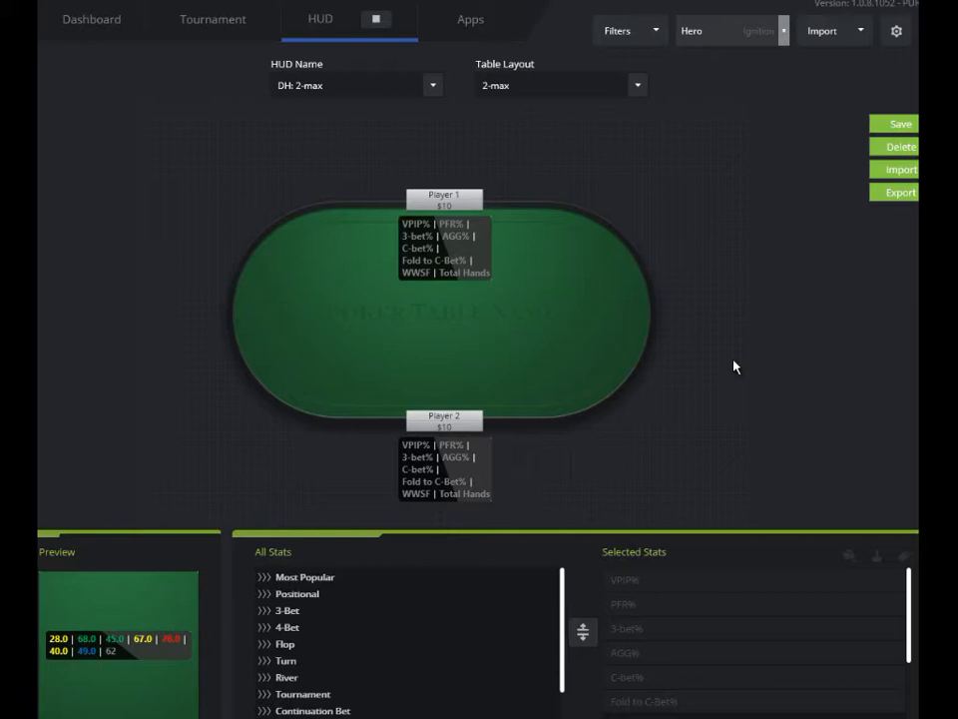
pyautogui.moveTo(727, 110)
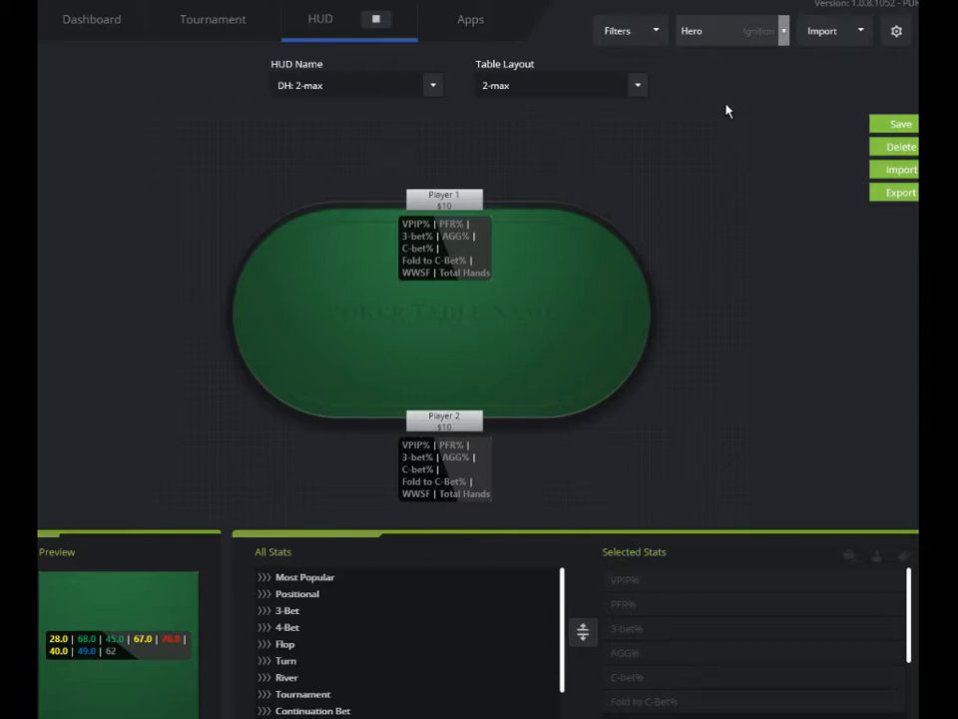
# - Choose the 6-max table layout and load the DH: 6-max HUD from the HUD Name list
pyautogui.click(636, 84)
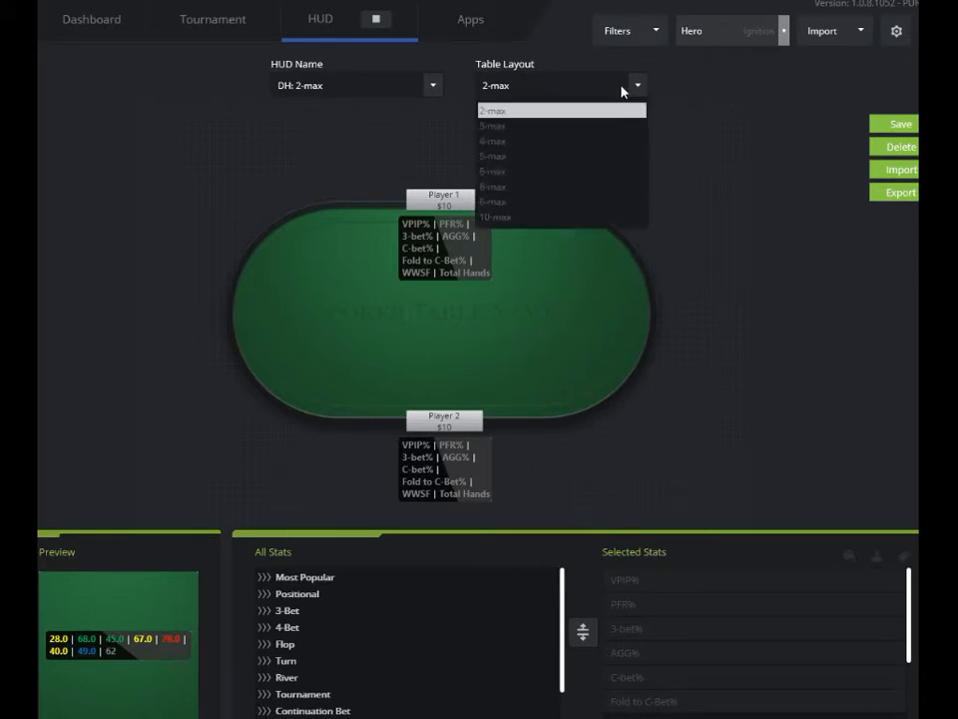
pyautogui.moveTo(539, 172)
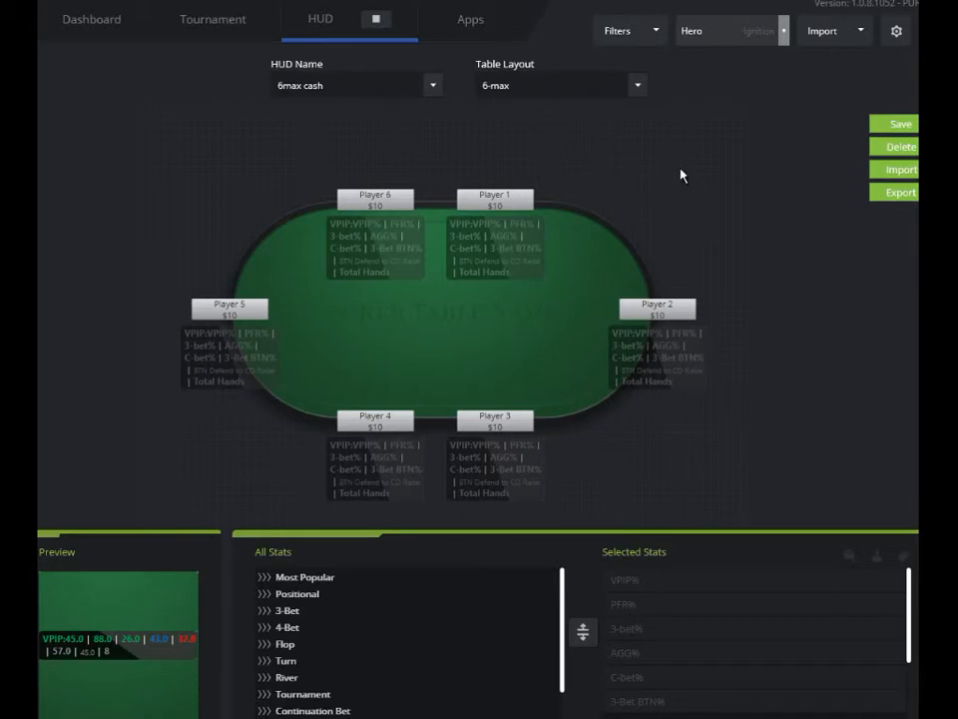
pyautogui.moveTo(655, 76)
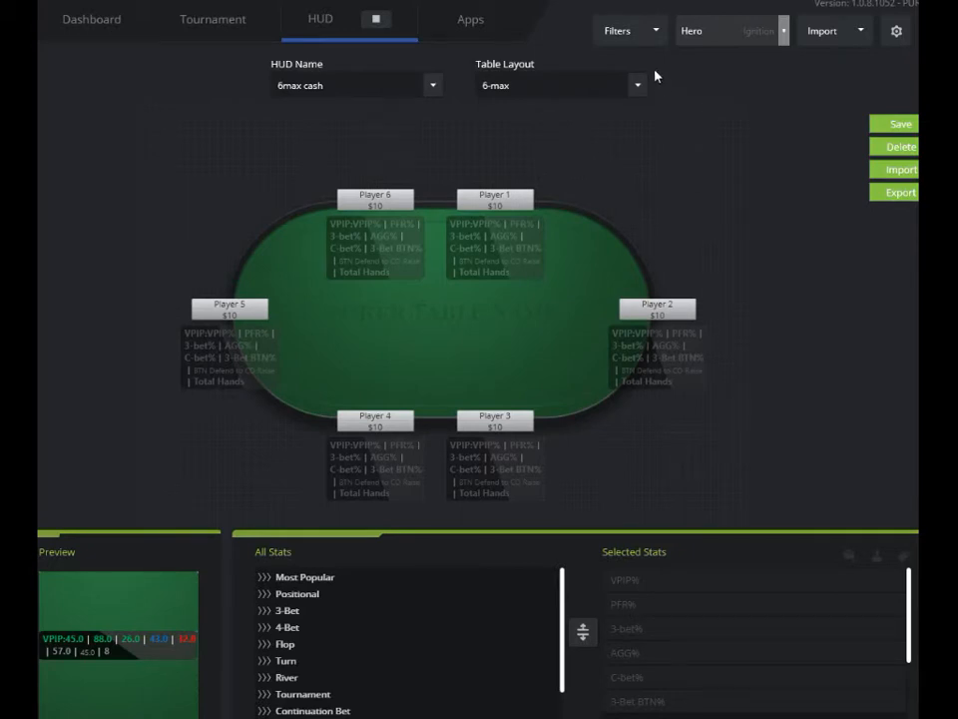
pyautogui.click(431, 84)
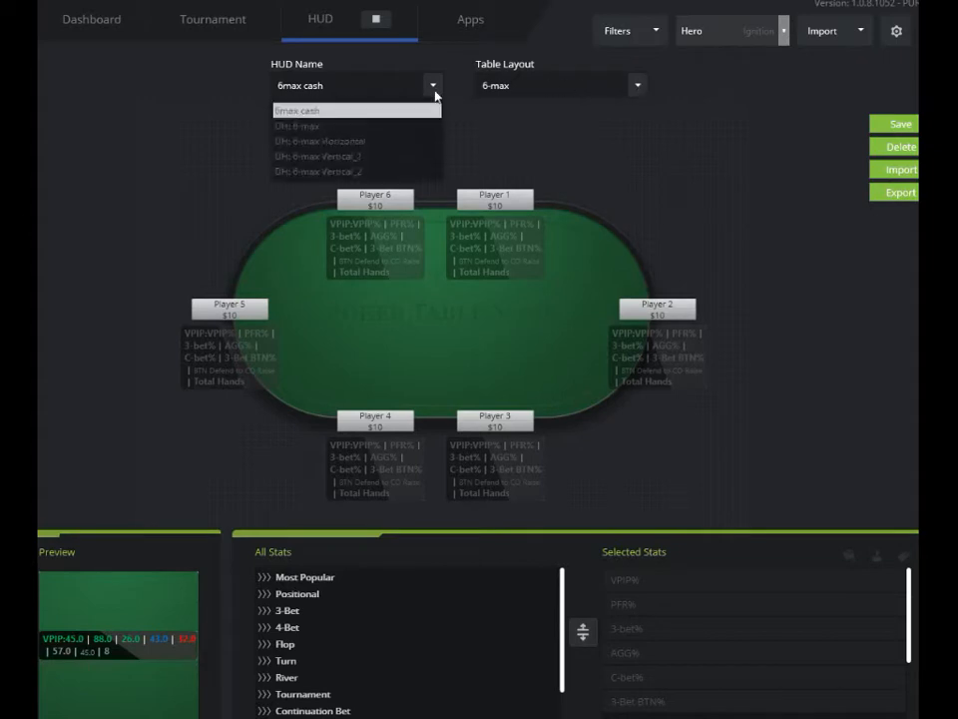
pyautogui.click(300, 125)
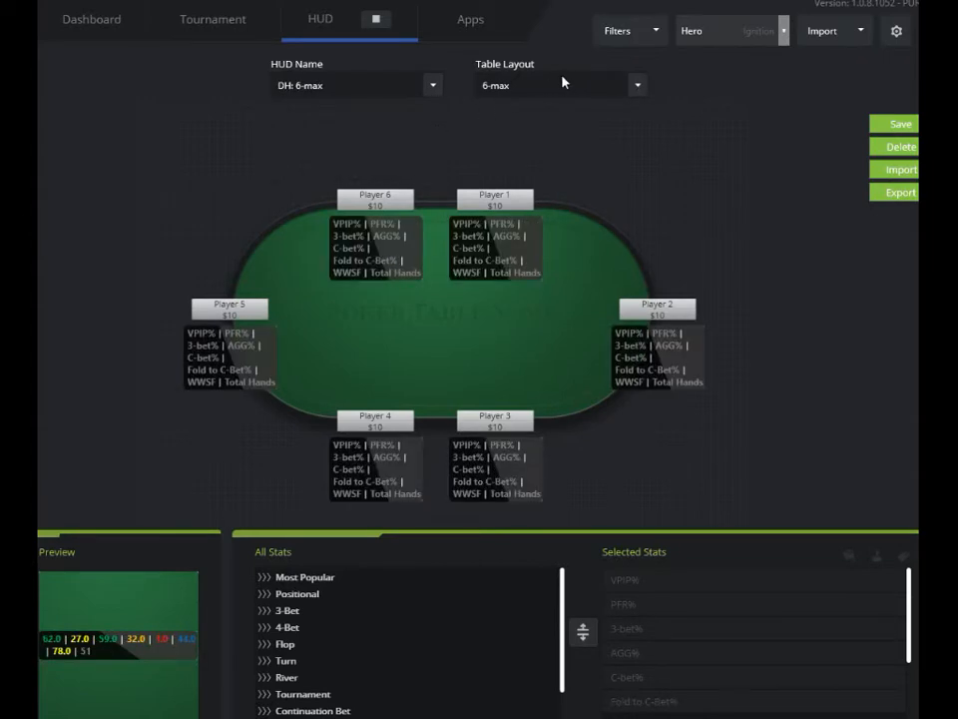
pyautogui.click(637, 84)
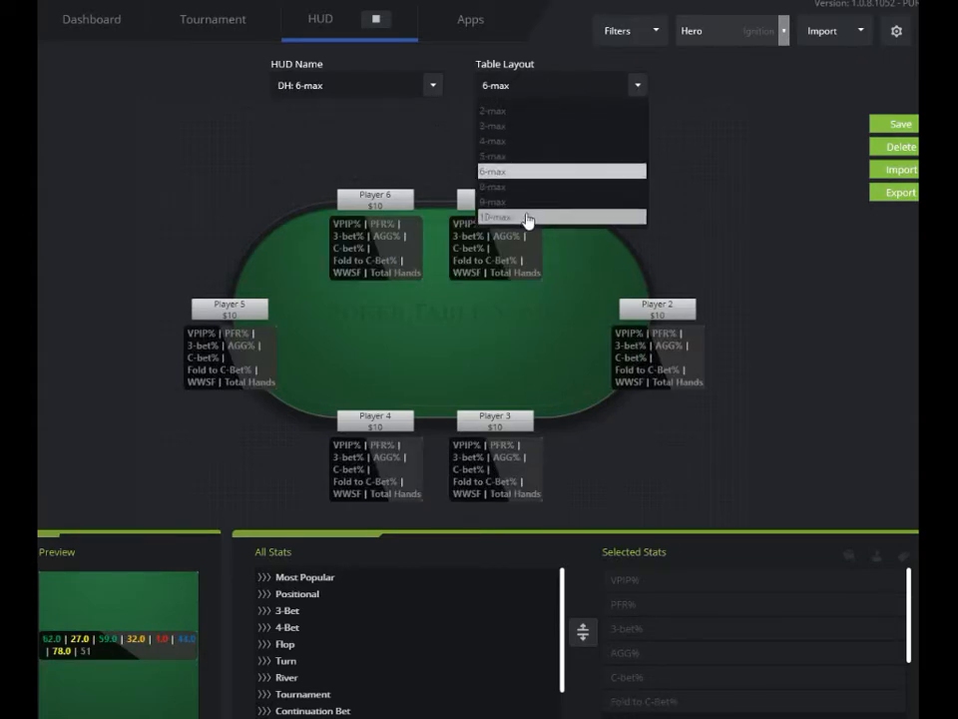
pyautogui.moveTo(519, 139)
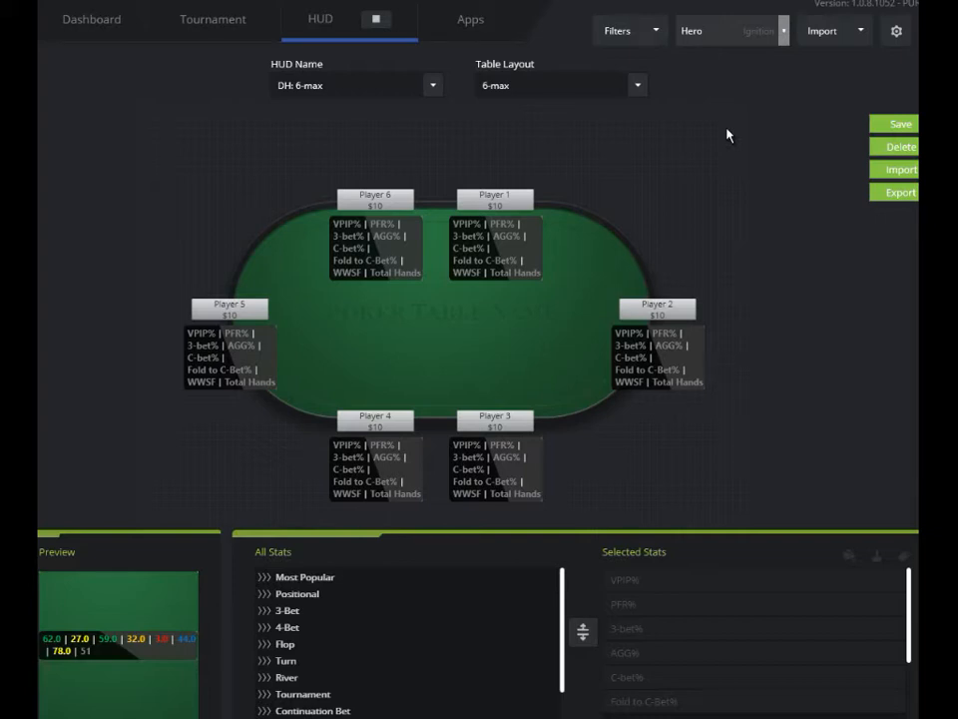
pyautogui.moveTo(547, 321)
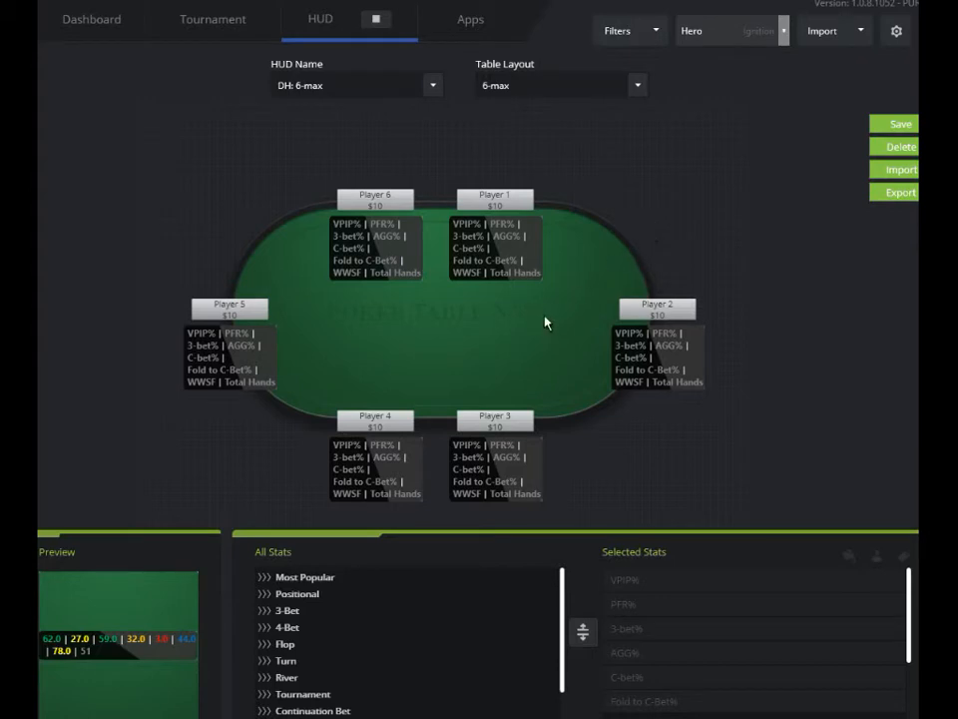
pyautogui.moveTo(529, 279)
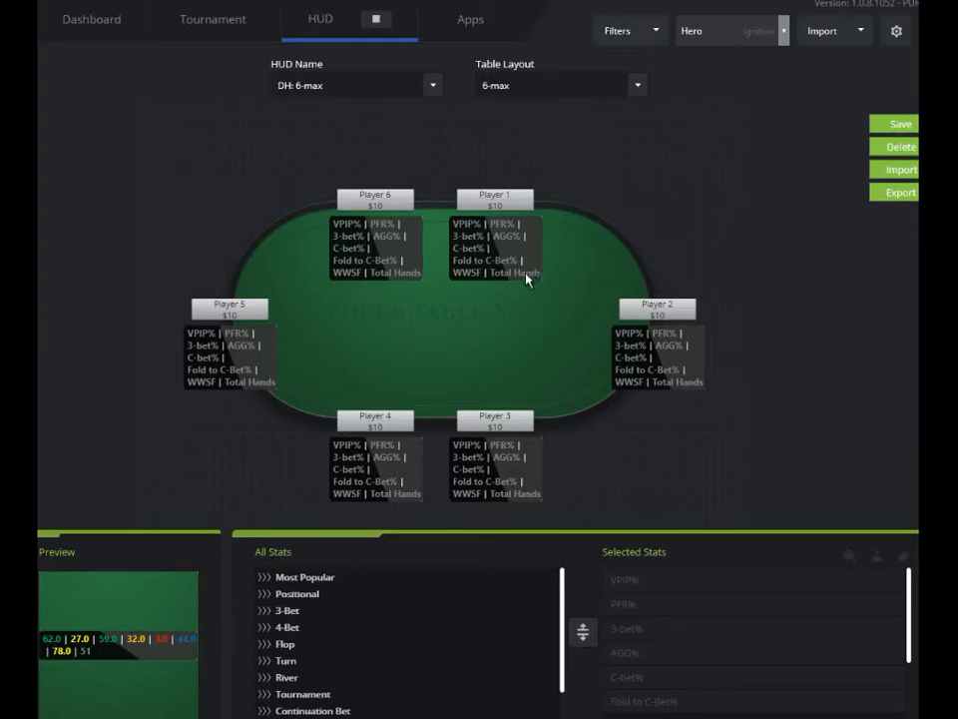
pyautogui.moveTo(170, 619)
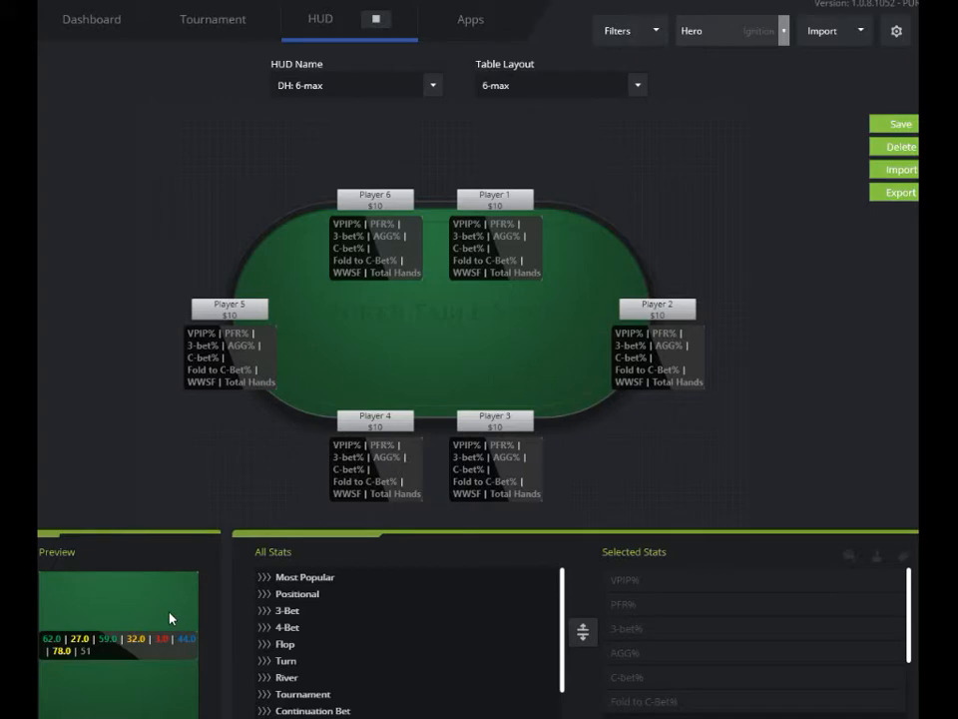
pyautogui.moveTo(175, 593)
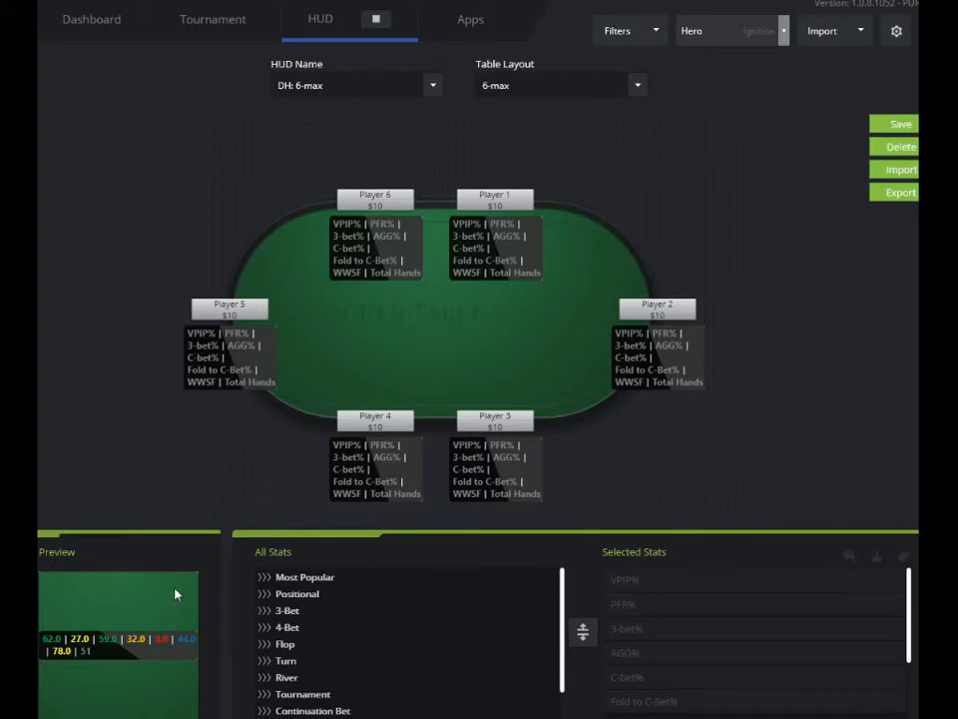
pyautogui.moveTo(667, 551)
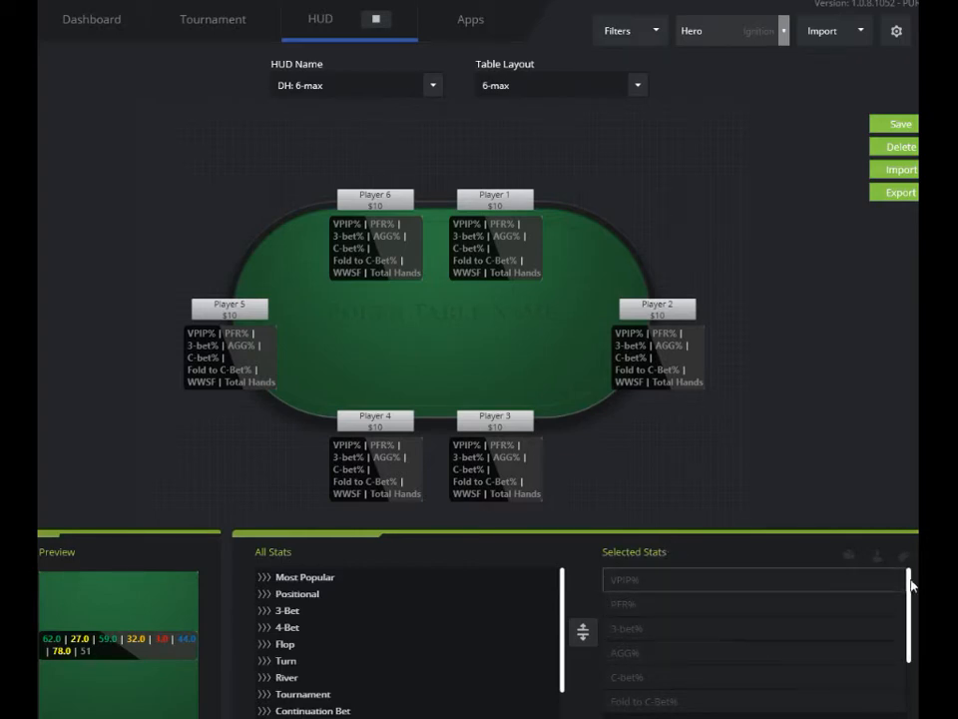
# - Scroll the Selected Stats list down to WWSF and Total Hands to review the 6-max HUD
pyautogui.scroll(-3)
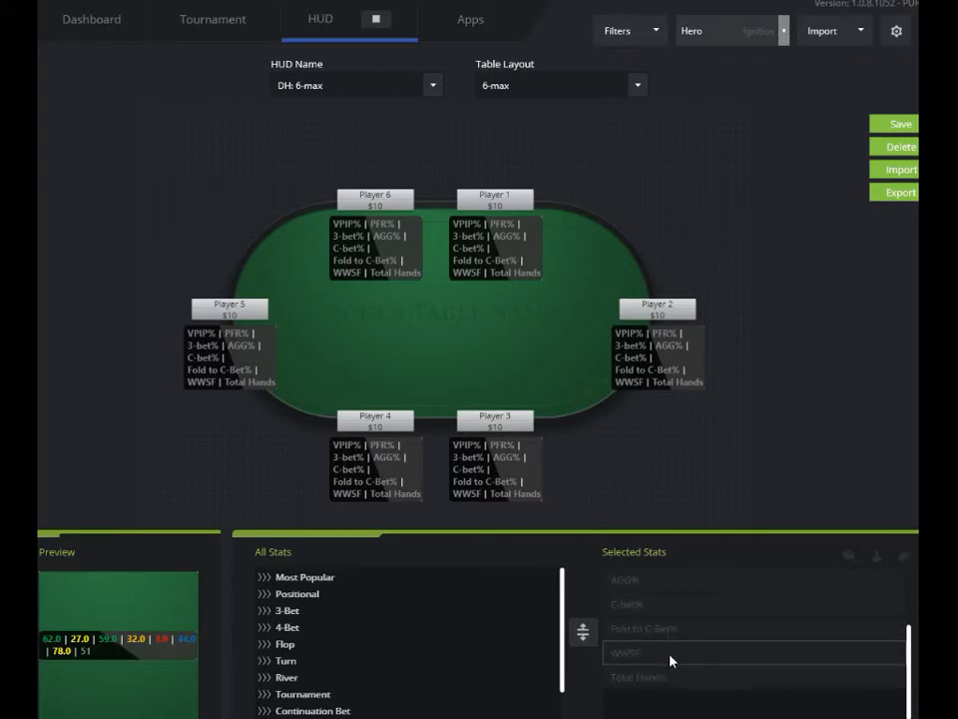
pyautogui.moveTo(694, 654)
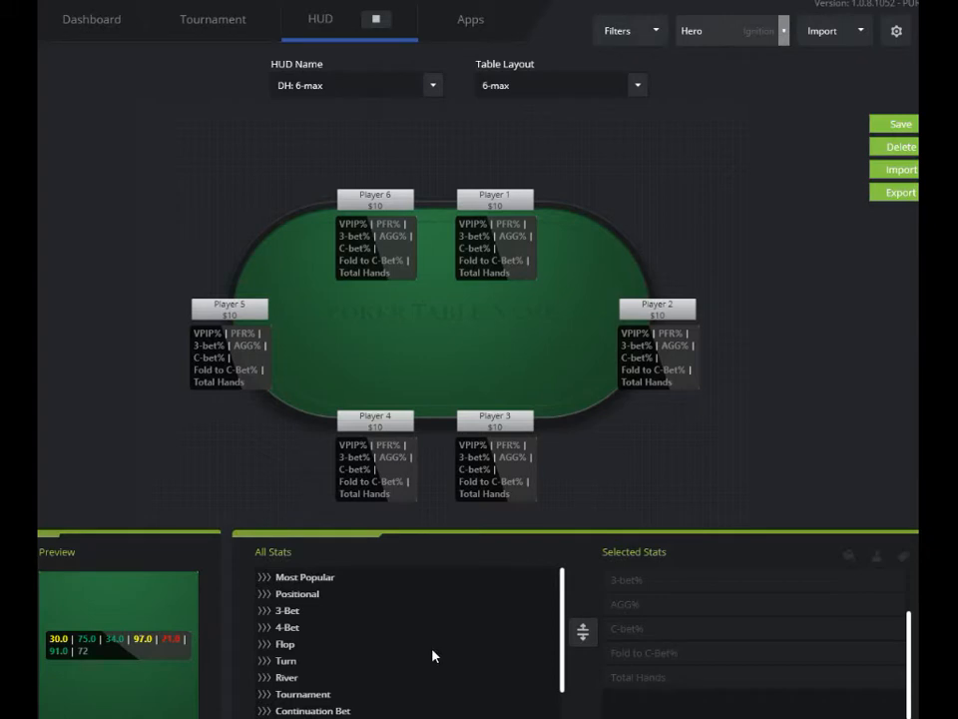
pyautogui.moveTo(722, 432)
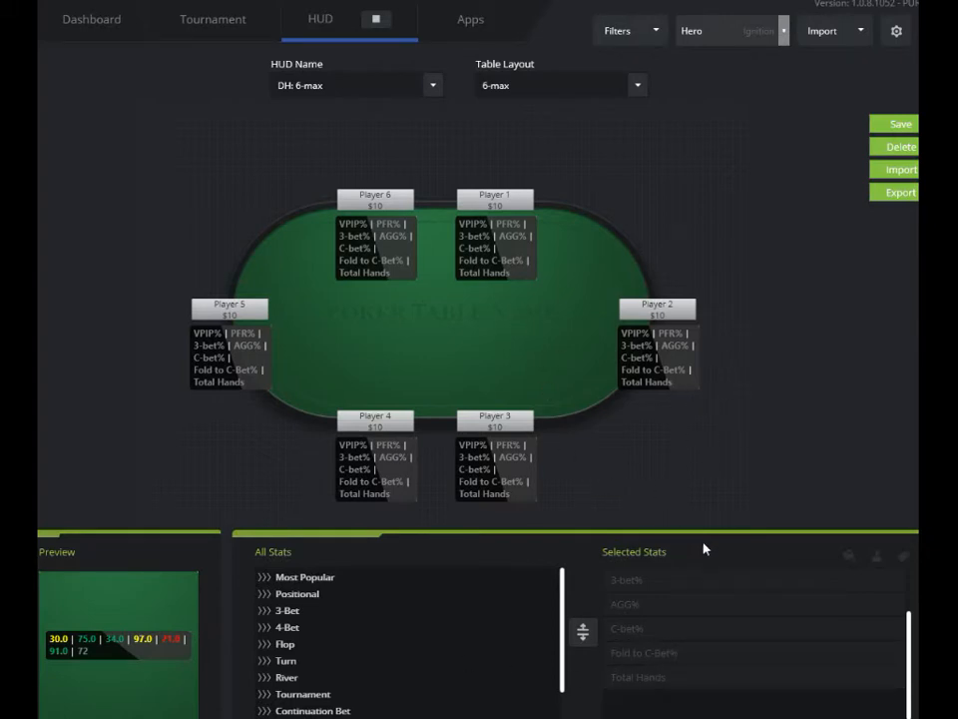
pyautogui.moveTo(711, 481)
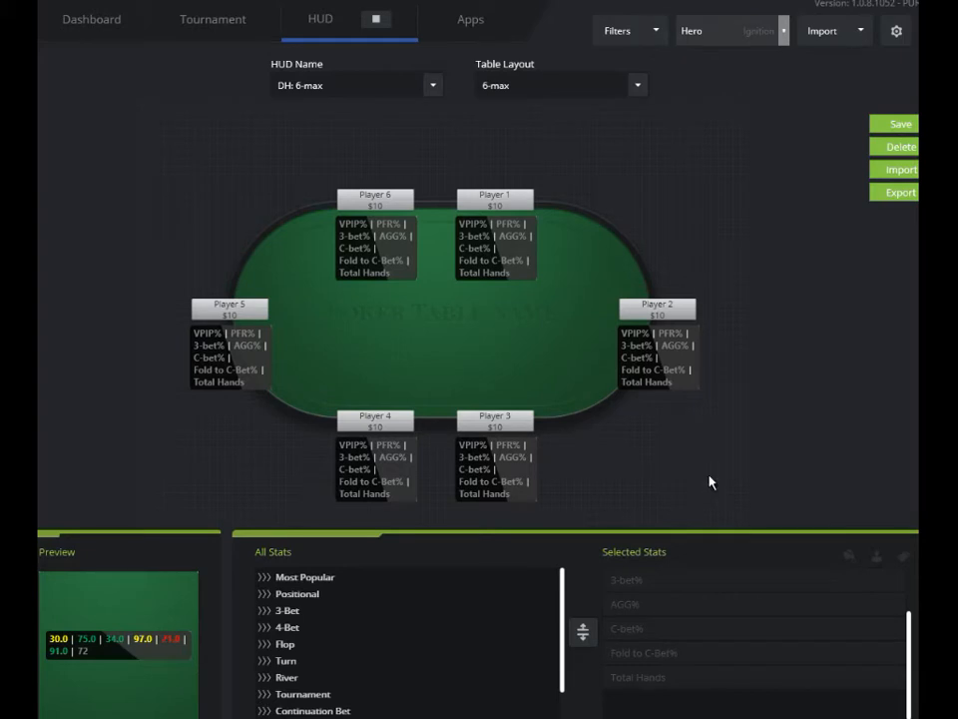
pyautogui.moveTo(519, 621)
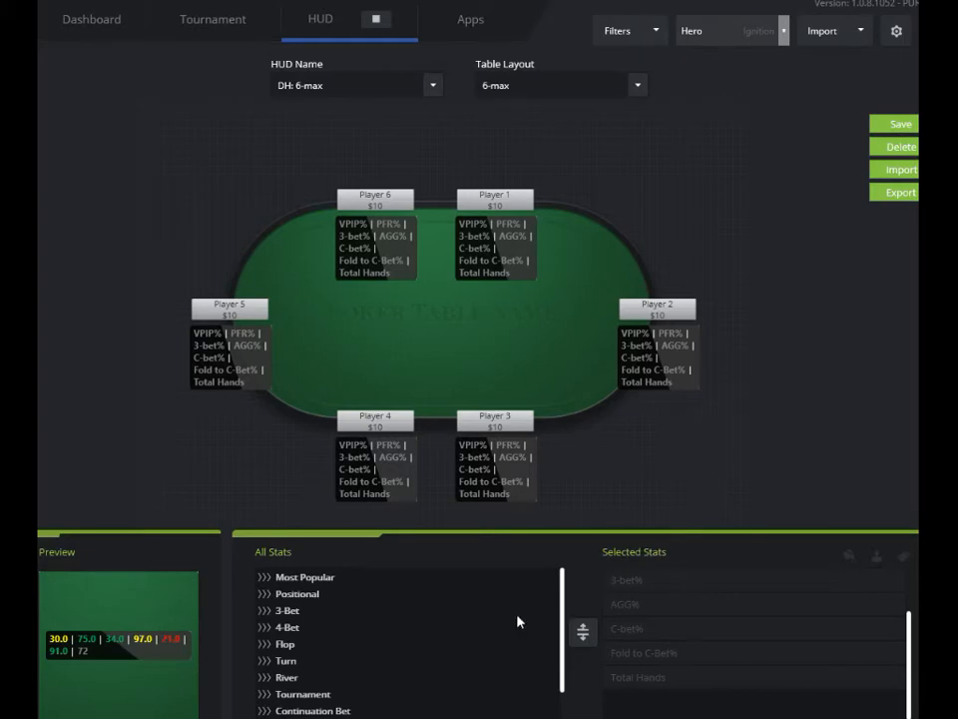
pyautogui.moveTo(407, 651)
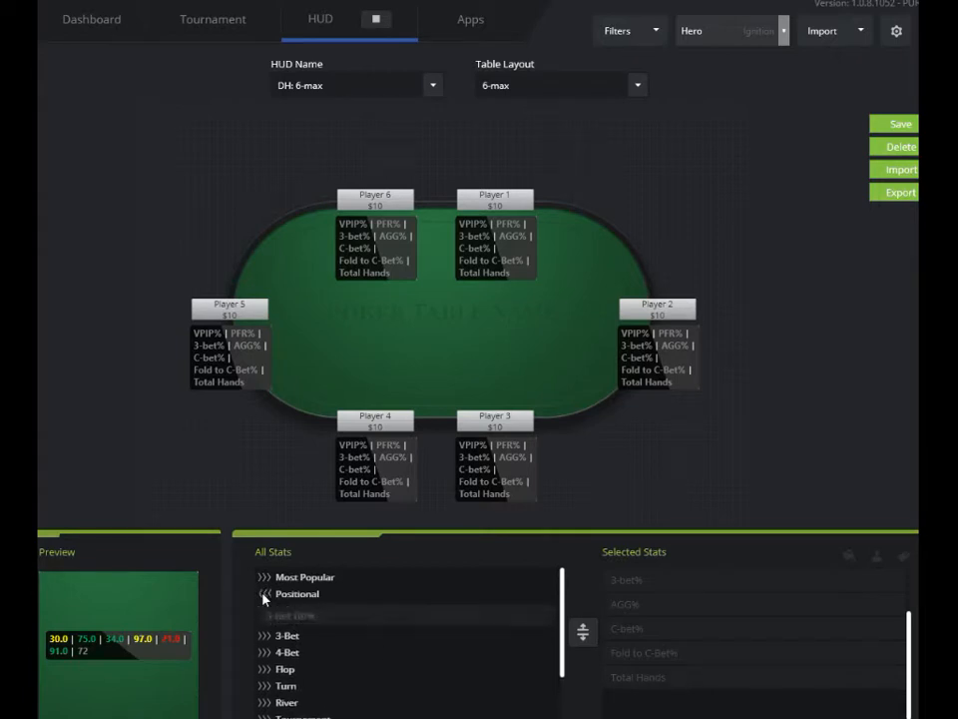
# - Expand the Positional stat group in All Stats to reach the positional 3-bet stats
pyautogui.click(264, 593)
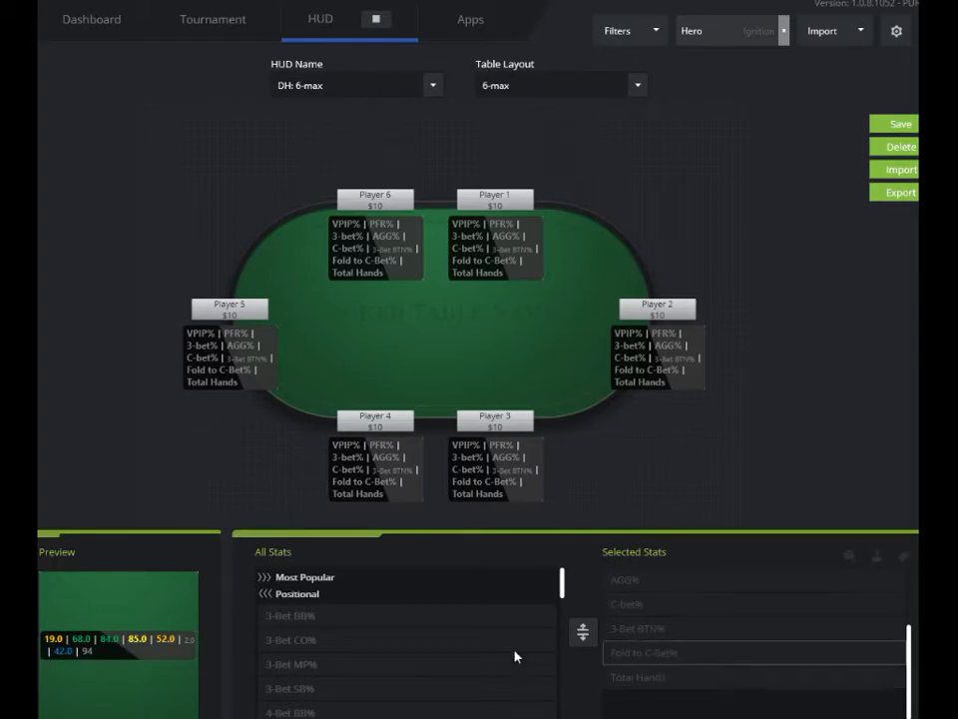
pyautogui.moveTo(783, 516)
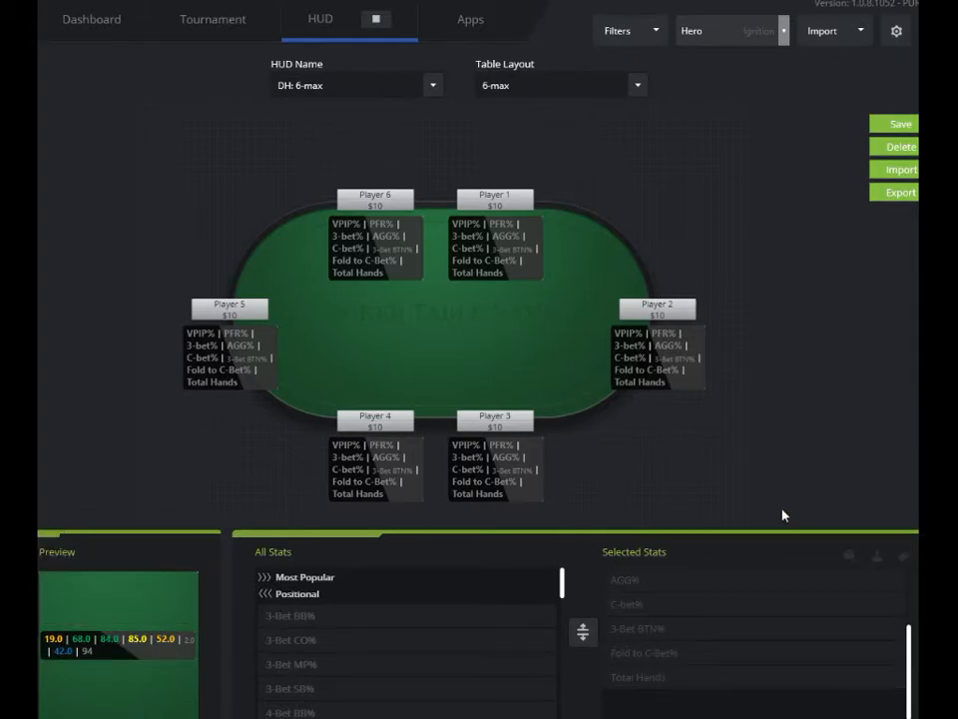
pyautogui.moveTo(164, 589)
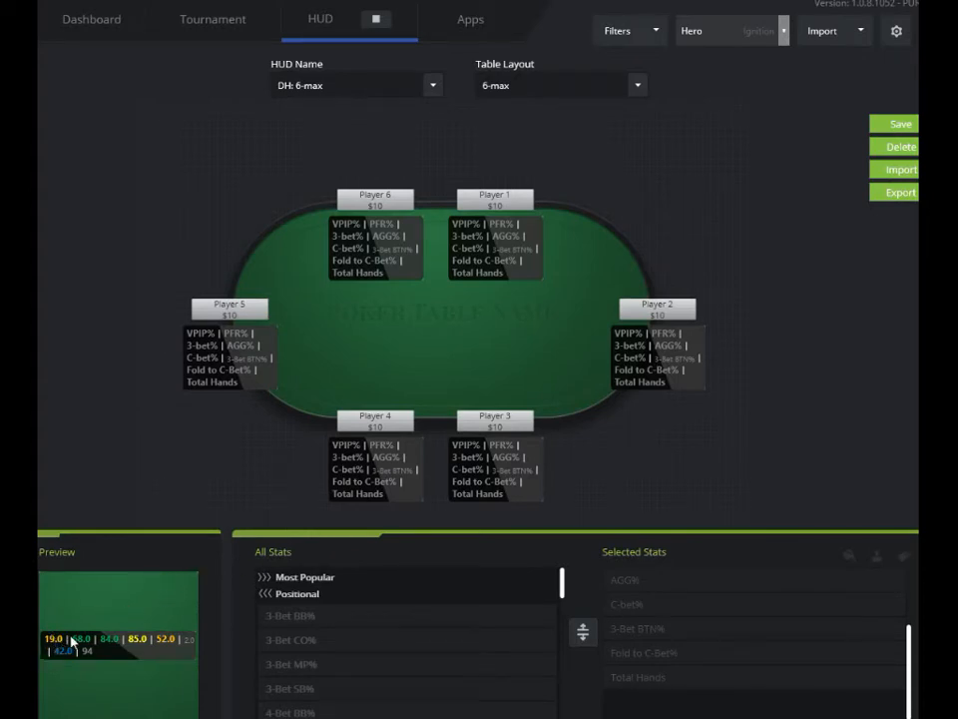
pyautogui.moveTo(176, 609)
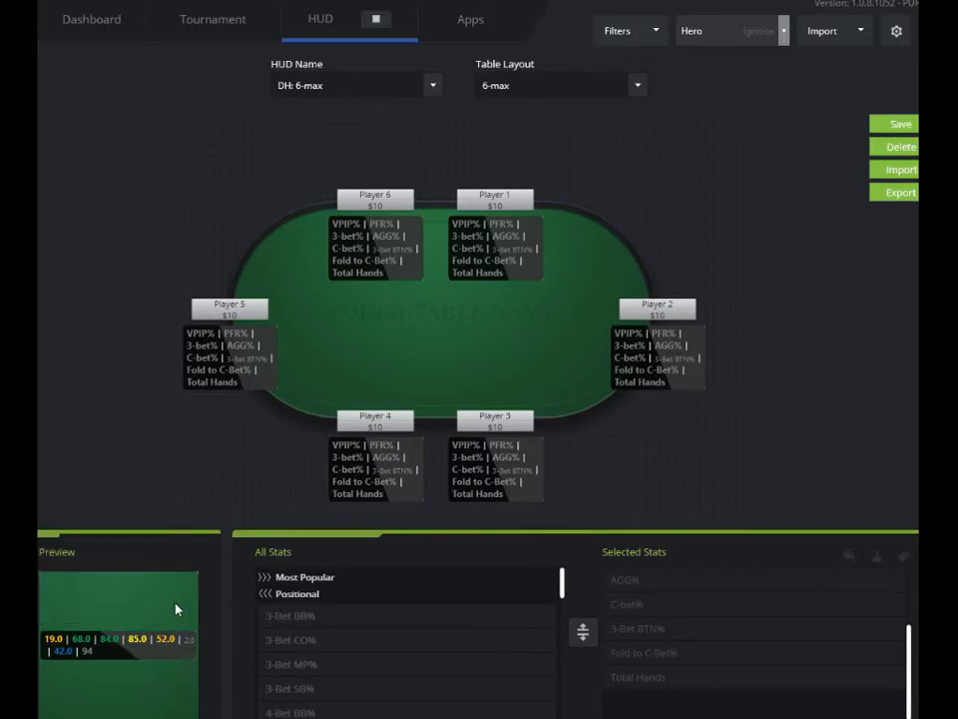
pyautogui.moveTo(218, 585)
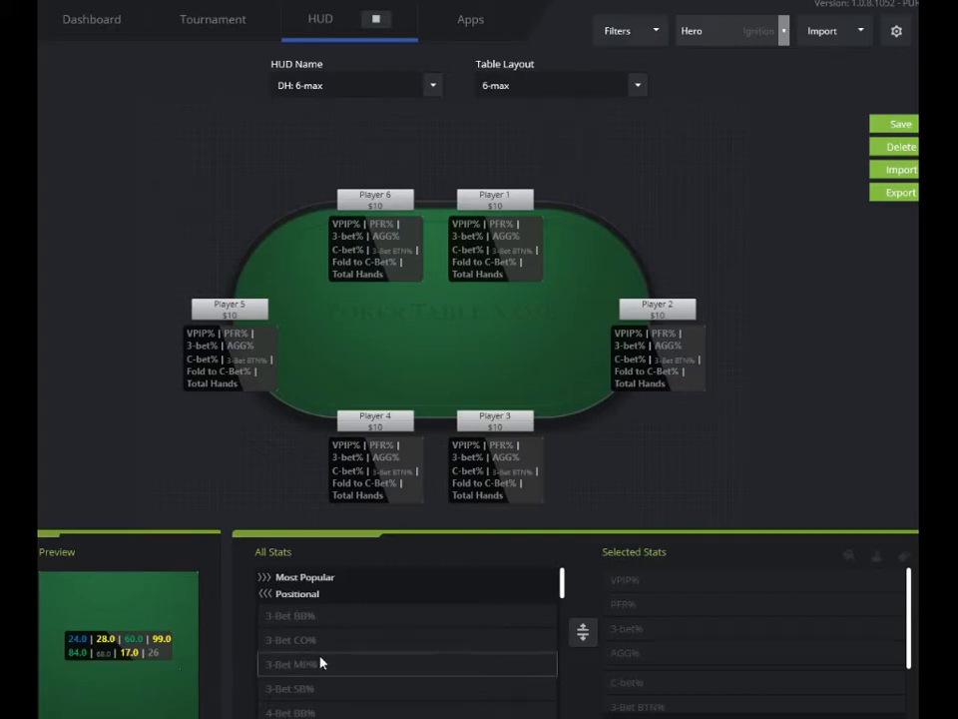
pyautogui.moveTo(803, 479)
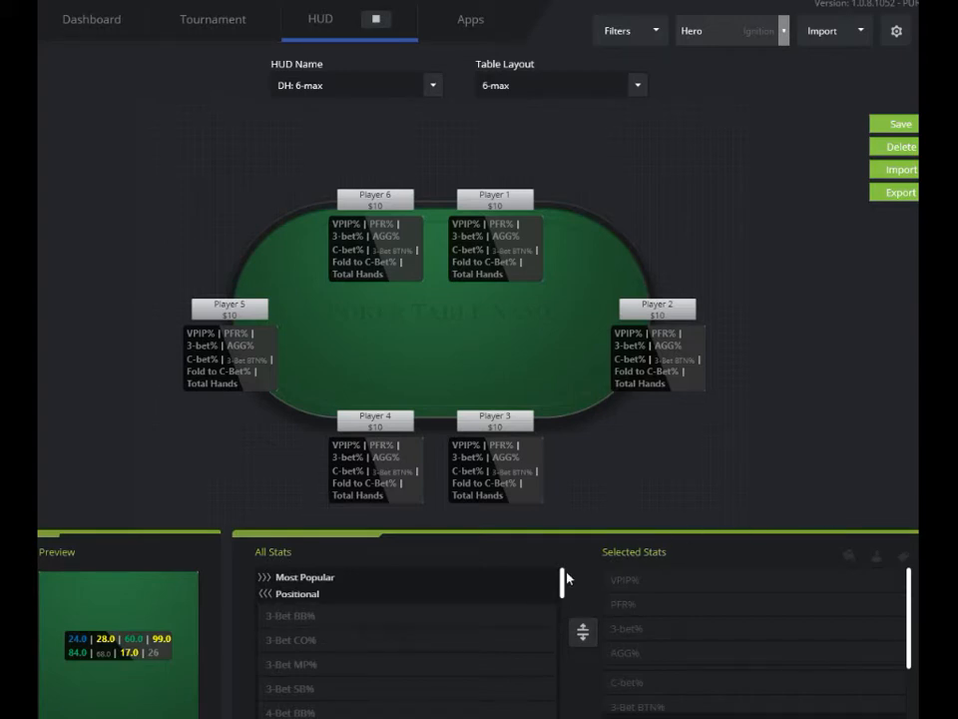
# - Select 3-Bet BTN% in the stat settings list to show its colour ranges and font options
pyautogui.scroll(-3)
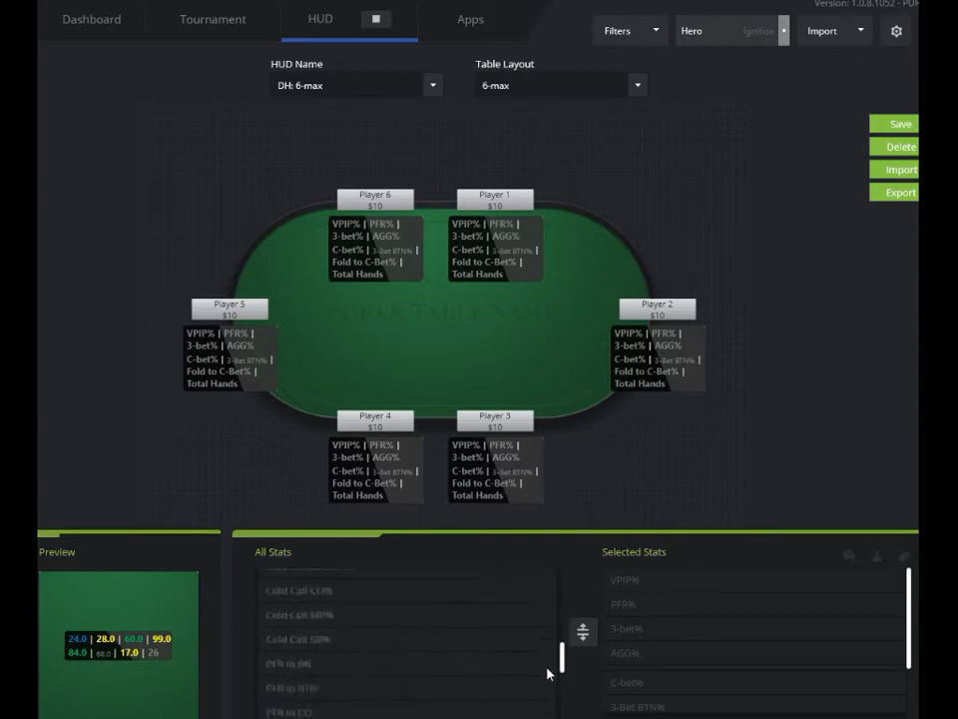
pyautogui.scroll(-3)
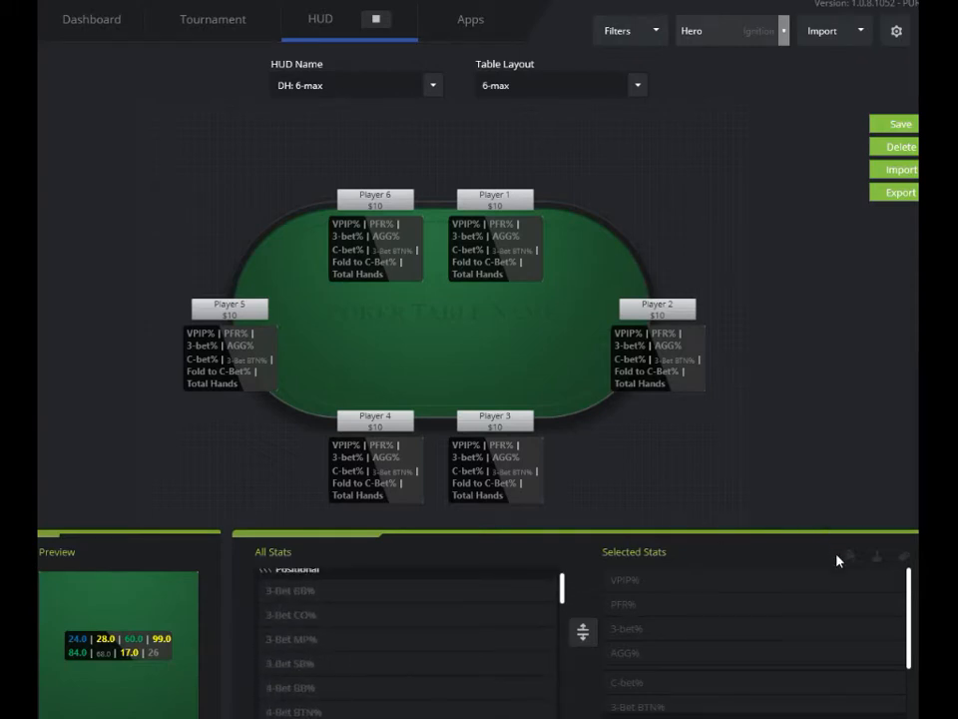
pyautogui.moveTo(846, 563)
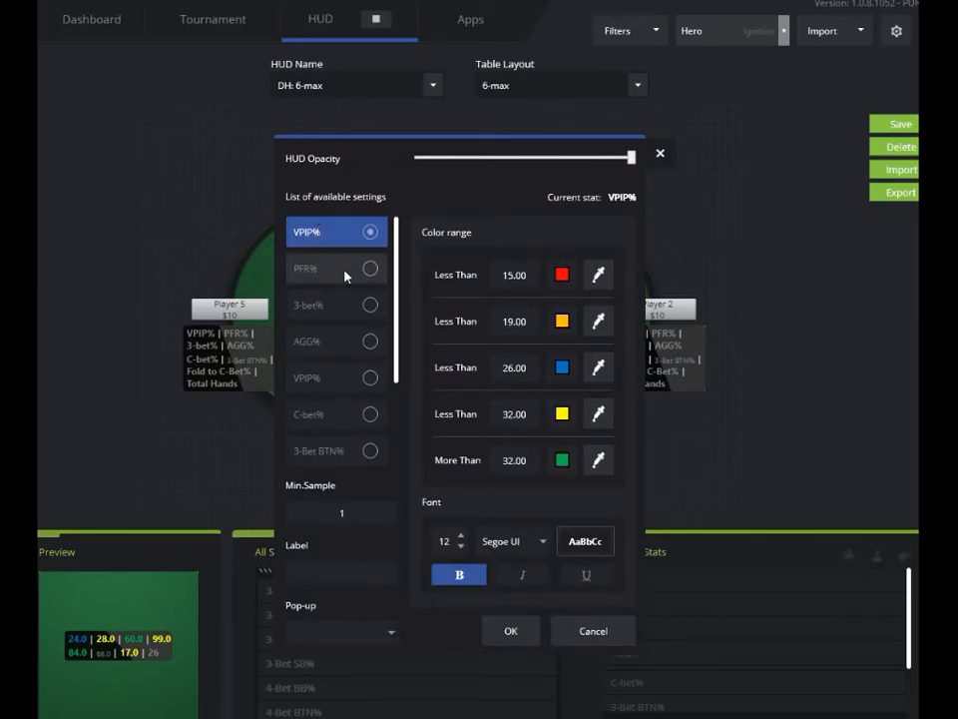
pyautogui.click(515, 273)
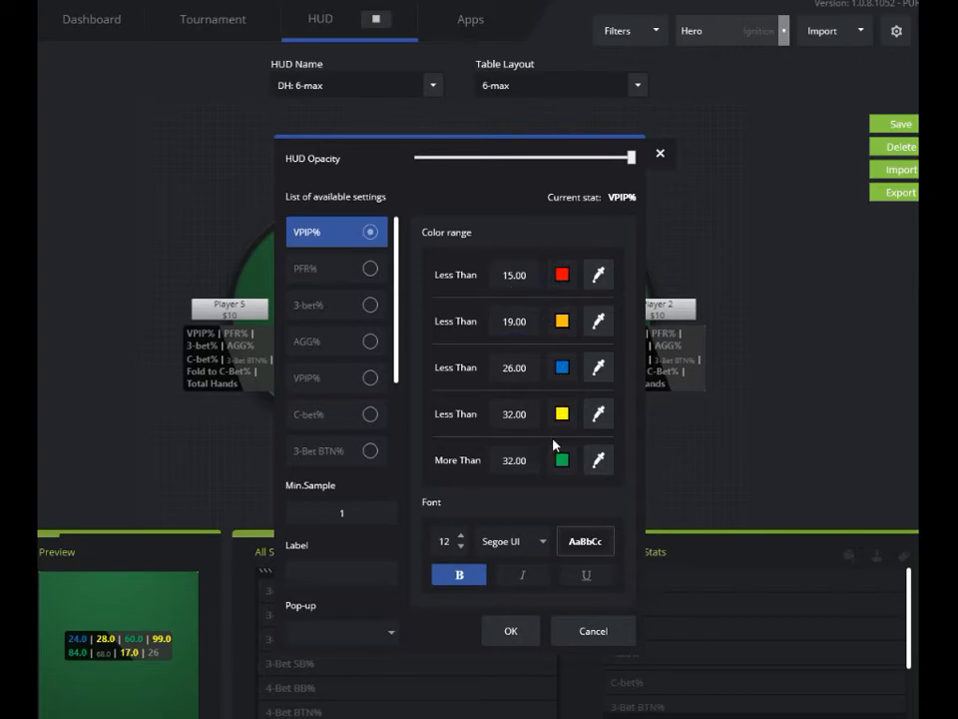
pyautogui.moveTo(577, 303)
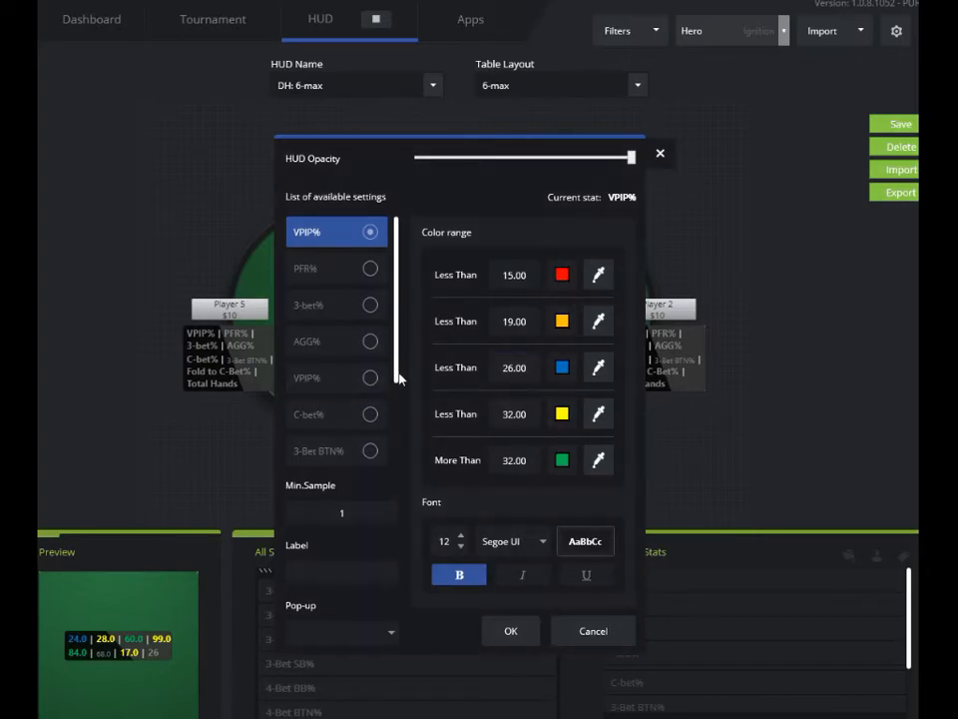
pyautogui.scroll(-3)
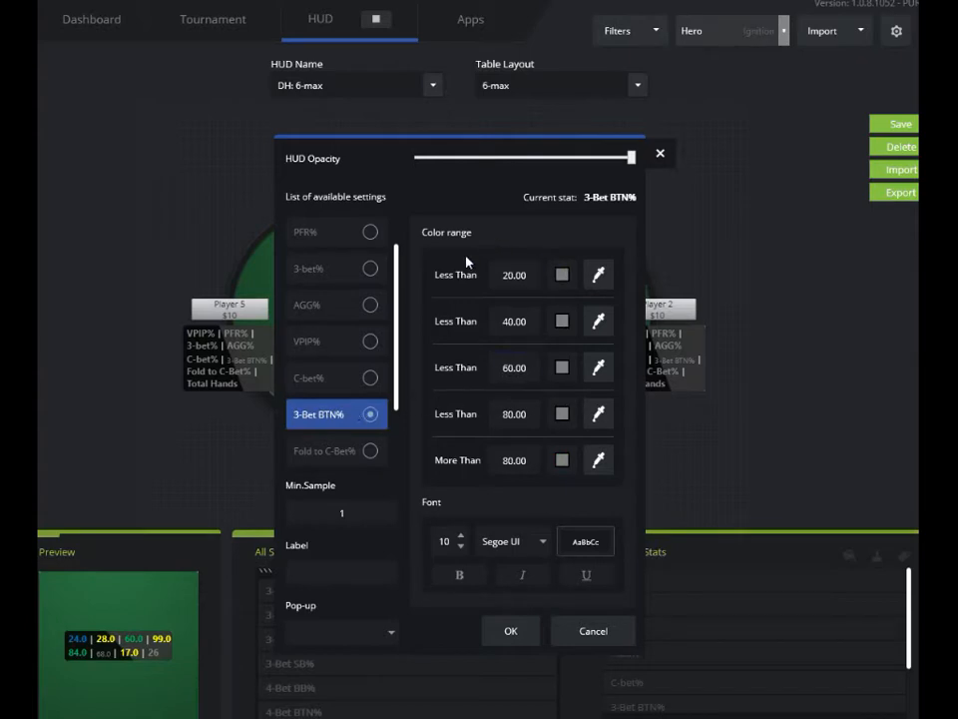
pyautogui.moveTo(495, 503)
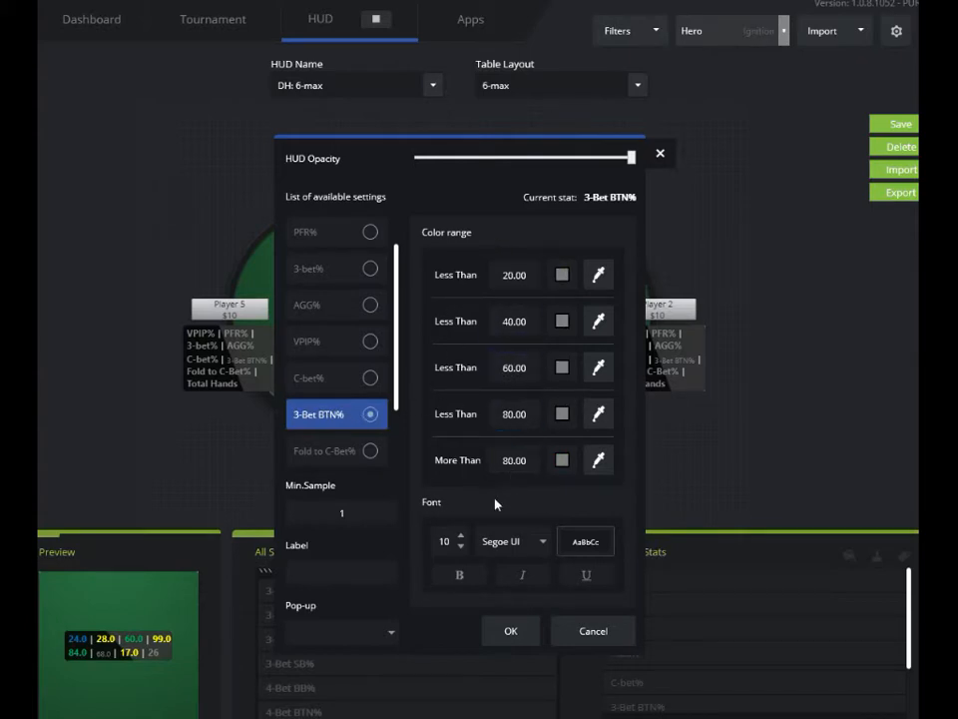
# - Lower the first 3-Bet BTN% Less Than threshold from 20 to 10 and colour that range red
pyautogui.click(515, 275)
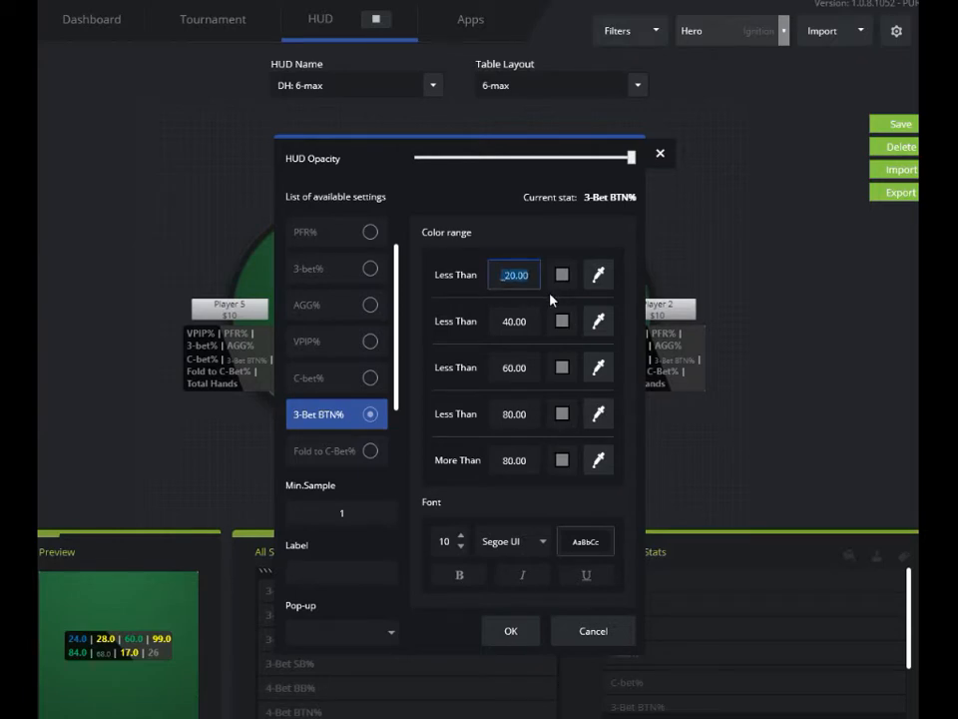
pyautogui.write('10_')
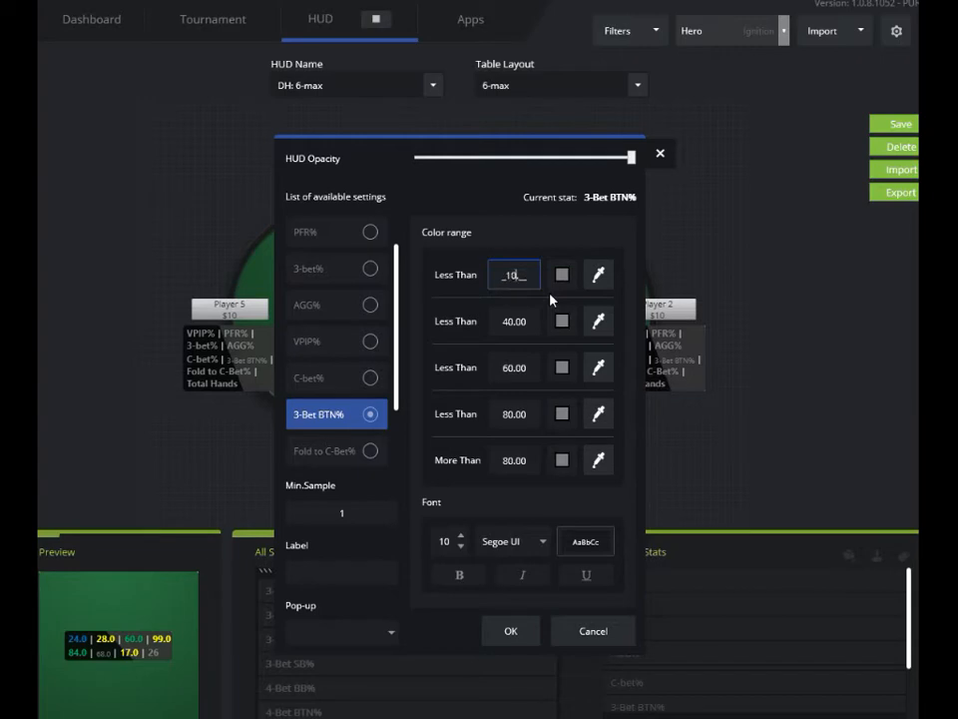
pyautogui.click(599, 276)
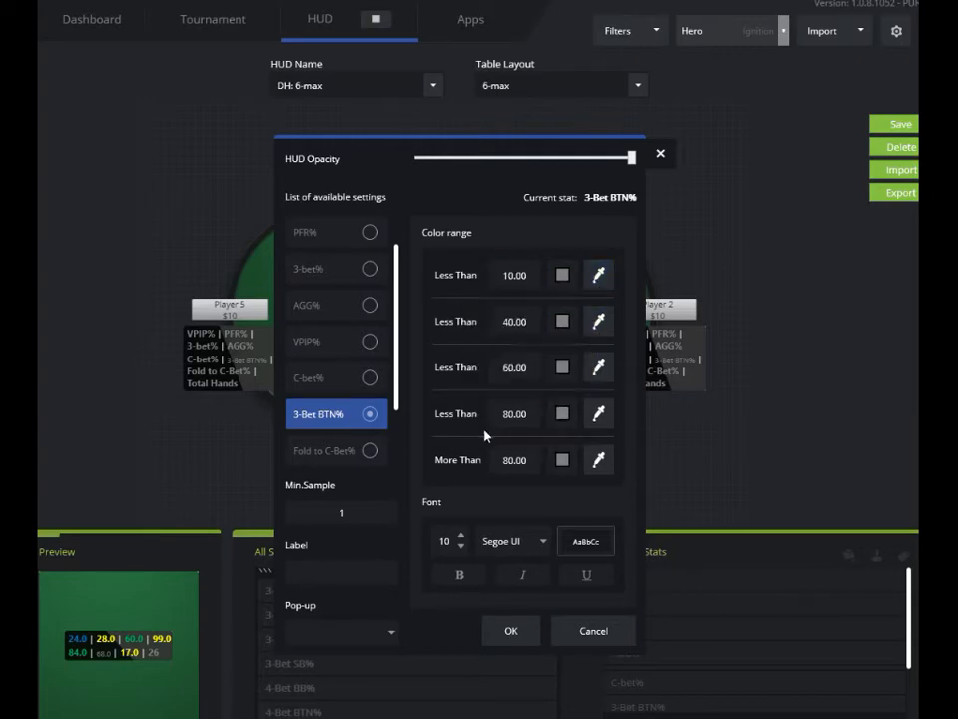
pyautogui.click(561, 276)
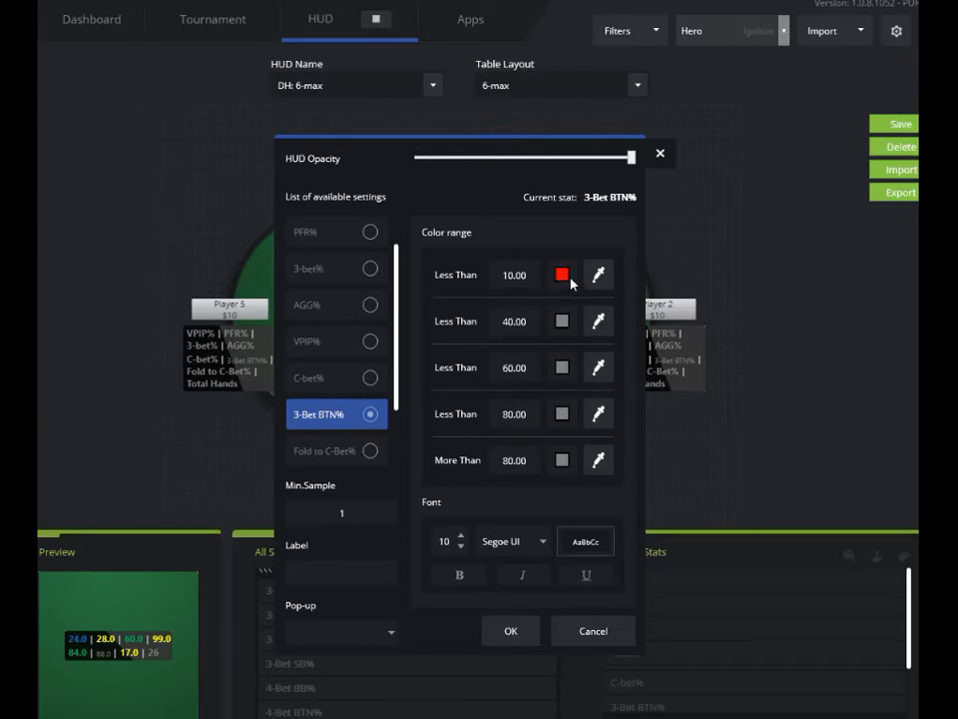
pyautogui.moveTo(583, 252)
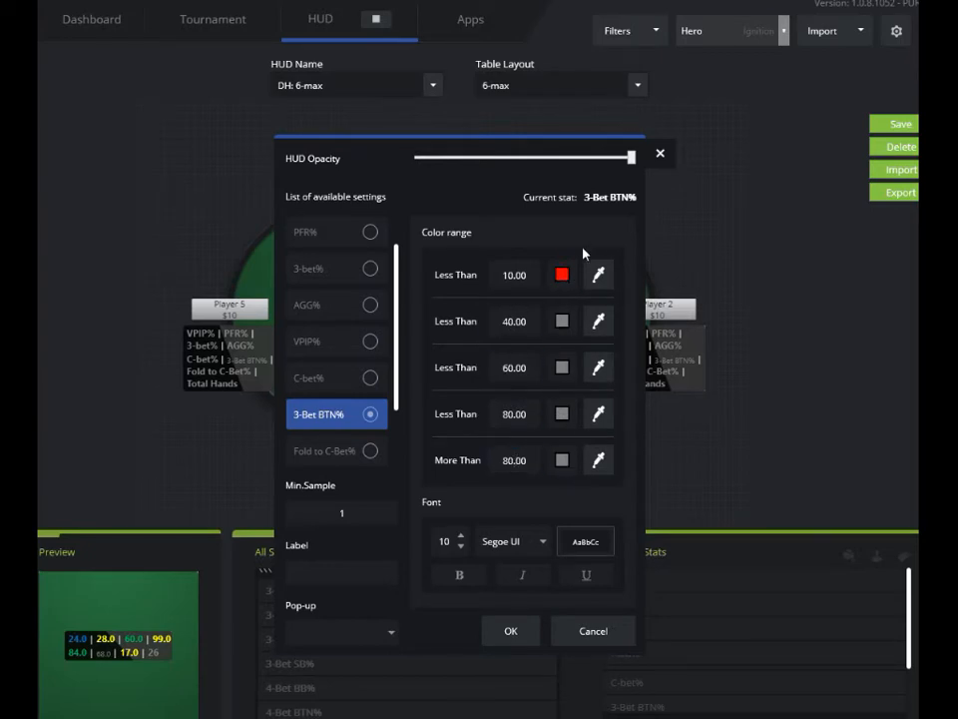
pyautogui.moveTo(460, 523)
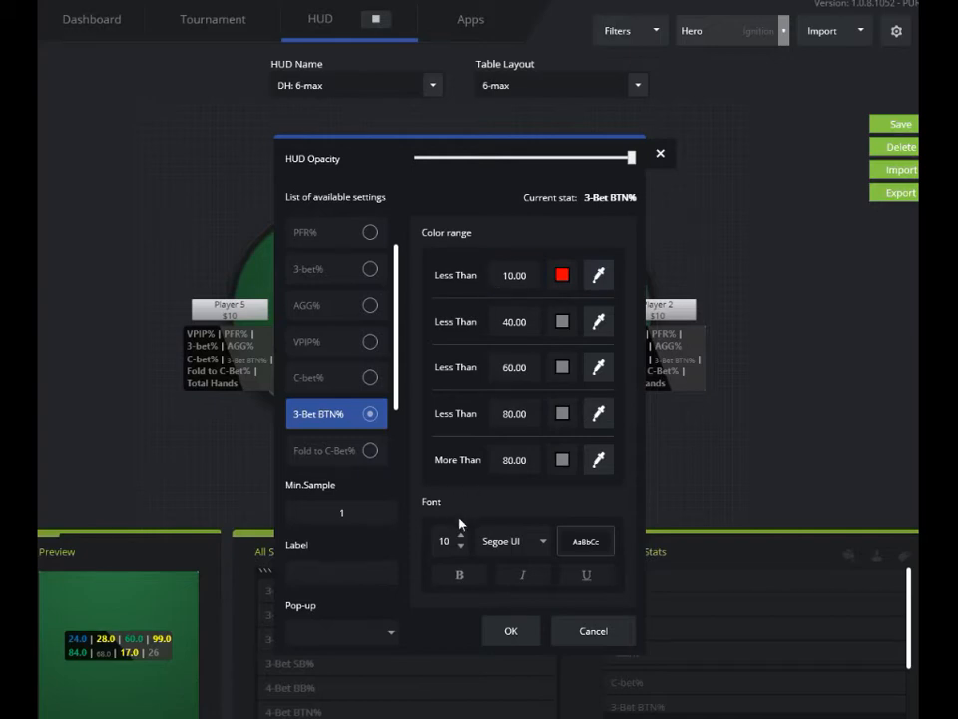
# - Label the stat '3-bet', set its font to bold size 12, and leave HUD opacity at full
pyautogui.click(341, 511)
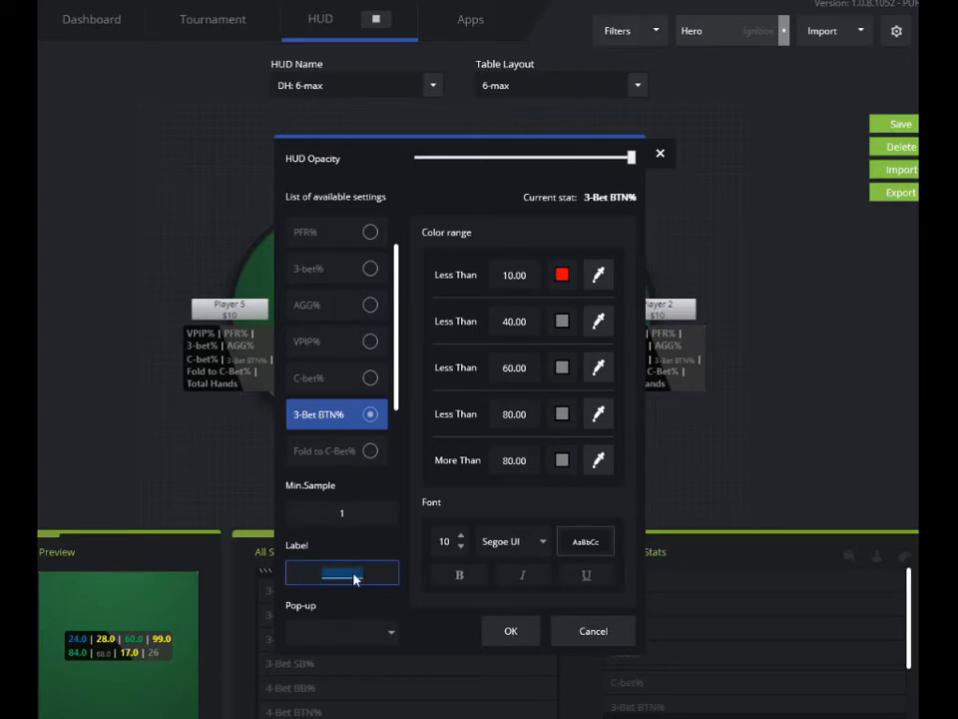
pyautogui.write('3-betBTN:')
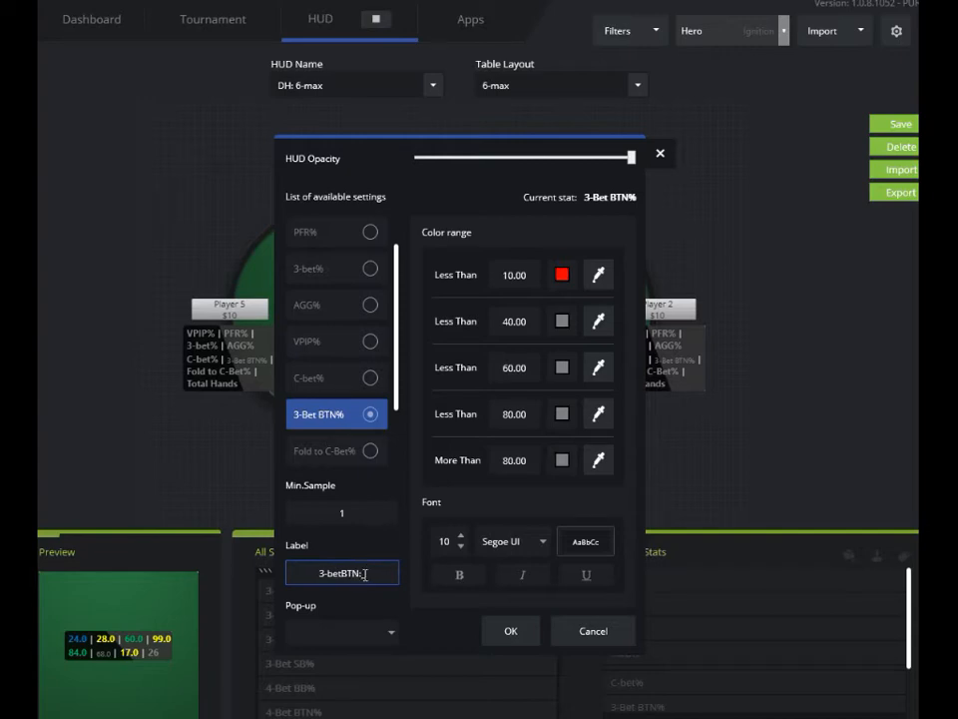
pyautogui.moveTo(164, 639)
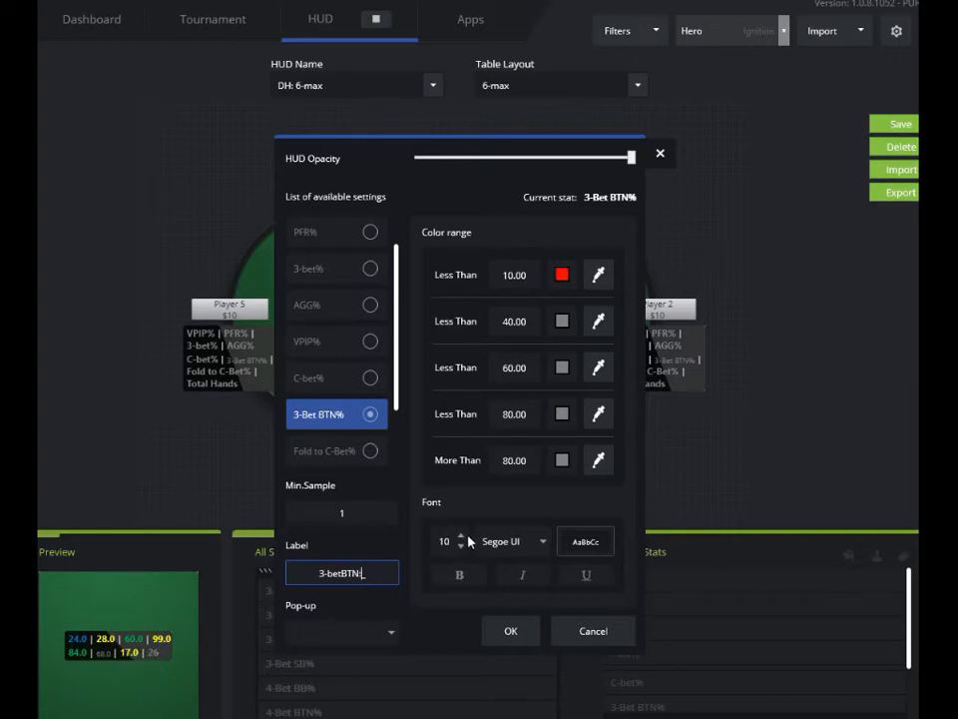
pyautogui.click(459, 535)
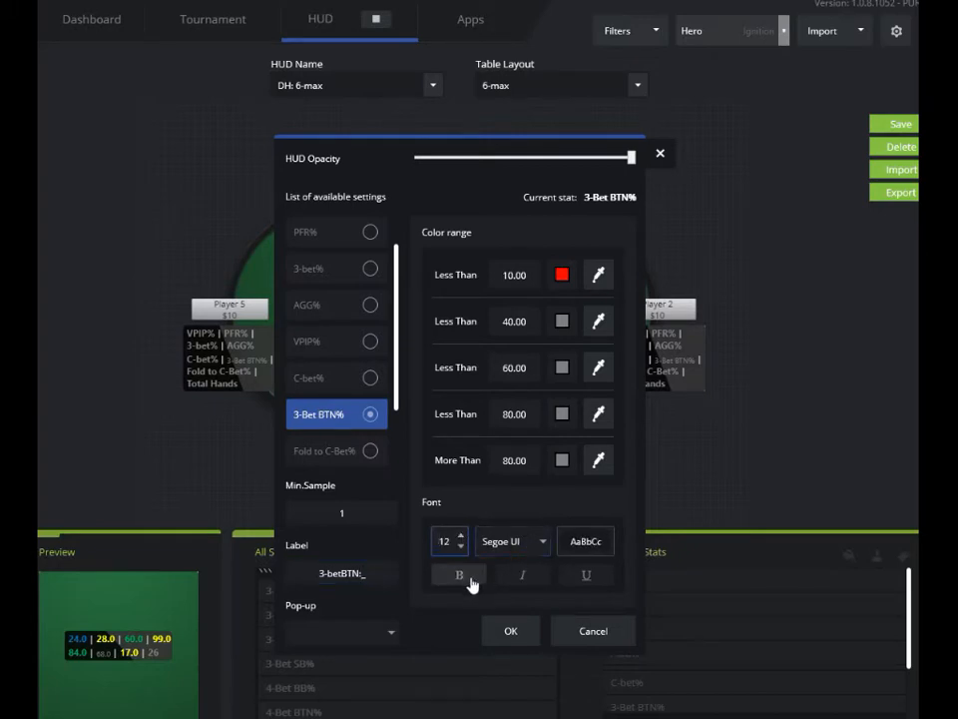
pyautogui.click(460, 575)
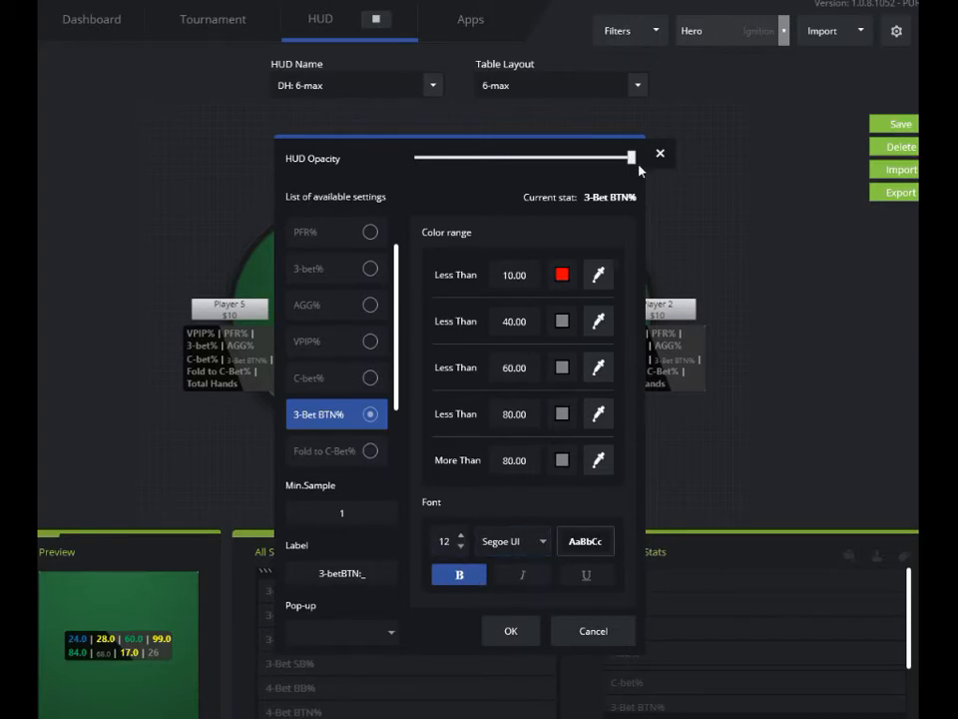
pyautogui.moveTo(631, 156); pyautogui.dragTo(591, 156)
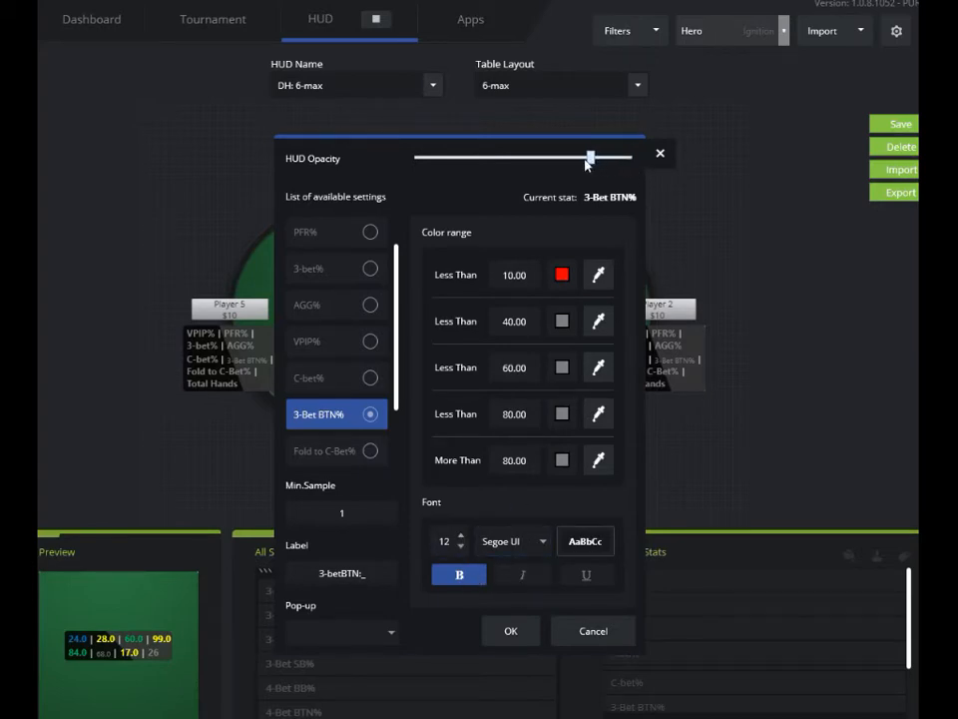
pyautogui.moveTo(589, 158); pyautogui.dragTo(603, 158)
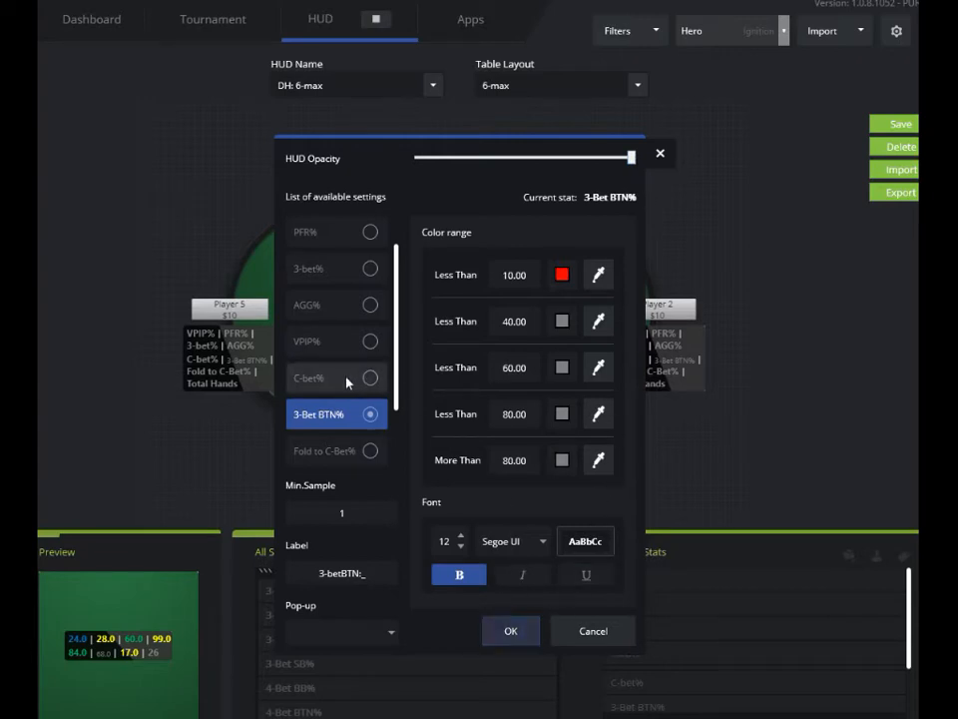
# - Select C-Bet% in the stat list and confirm the stat settings with OK
pyautogui.click(336, 378)
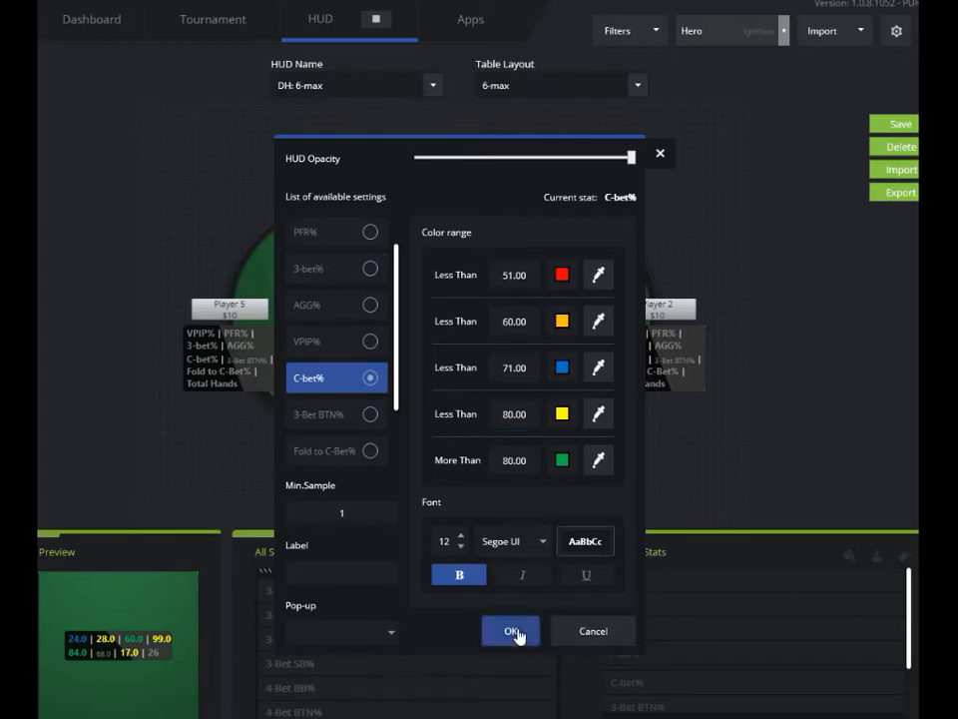
pyautogui.click(511, 630)
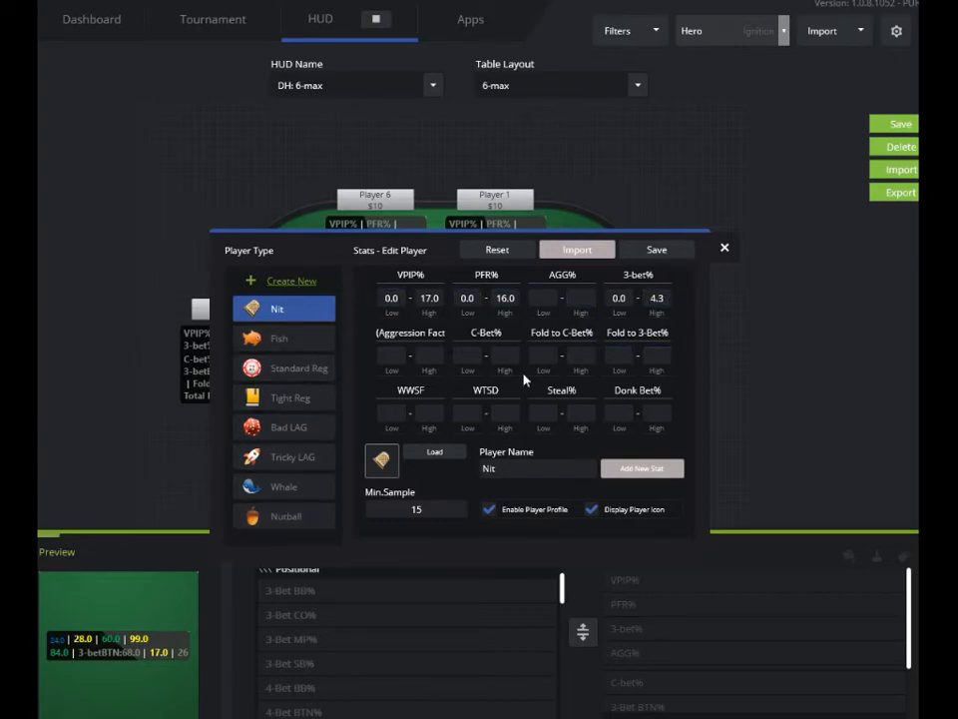
pyautogui.moveTo(447, 419)
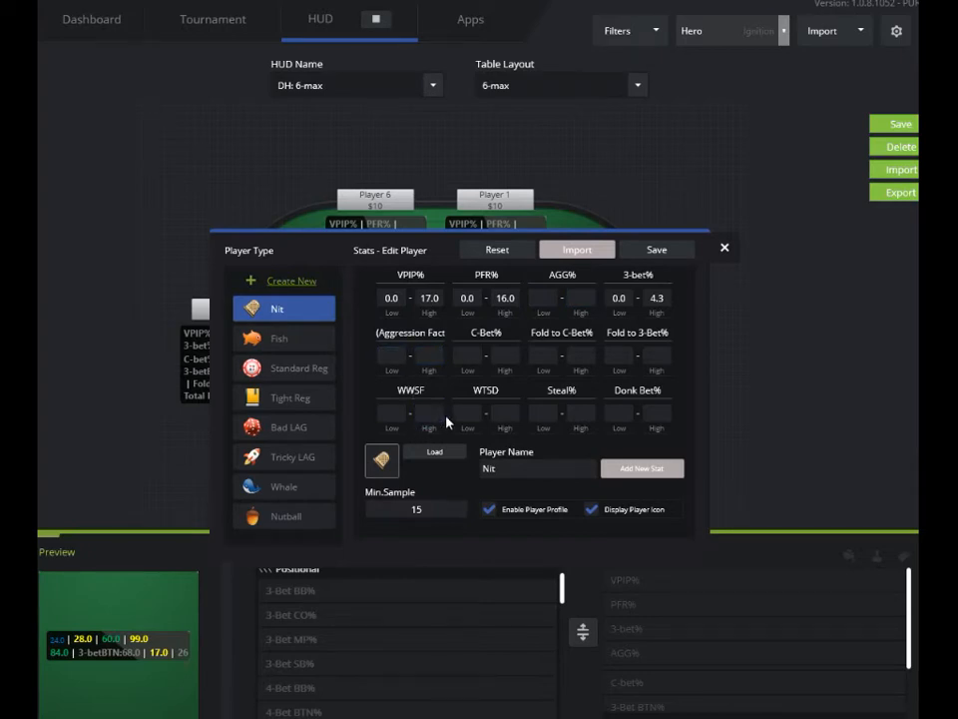
pyautogui.click(503, 414)
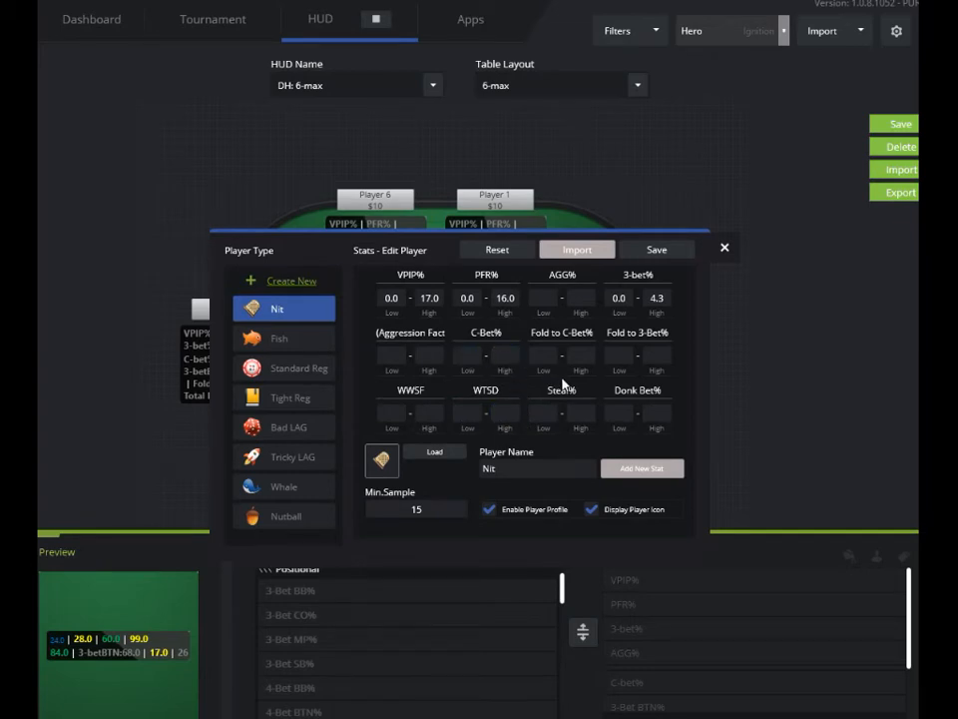
pyautogui.moveTo(559, 373)
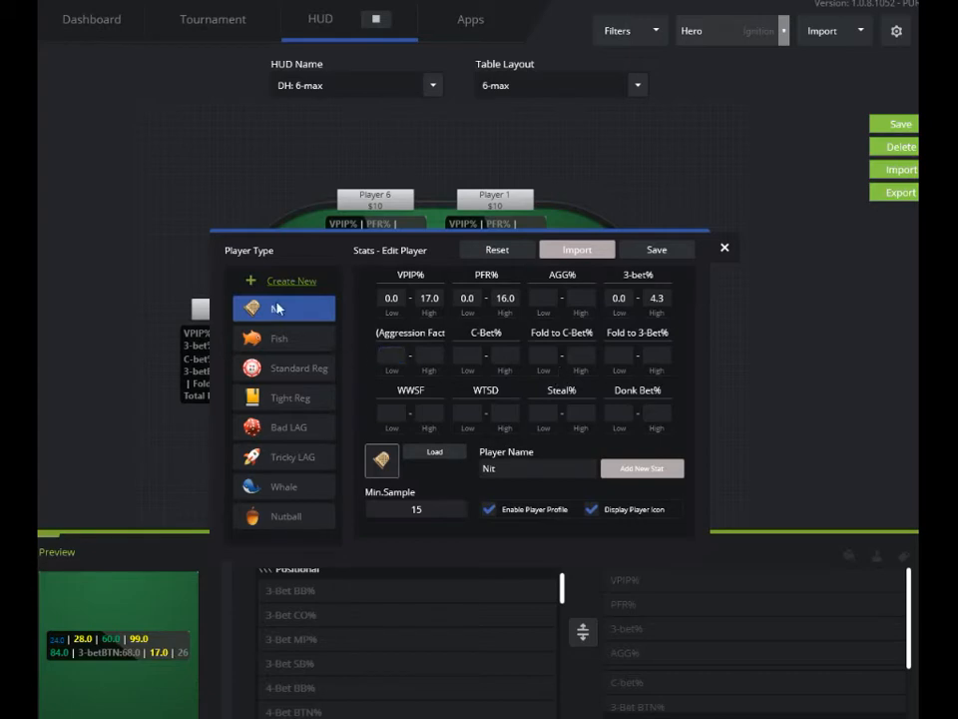
pyautogui.click(429, 355)
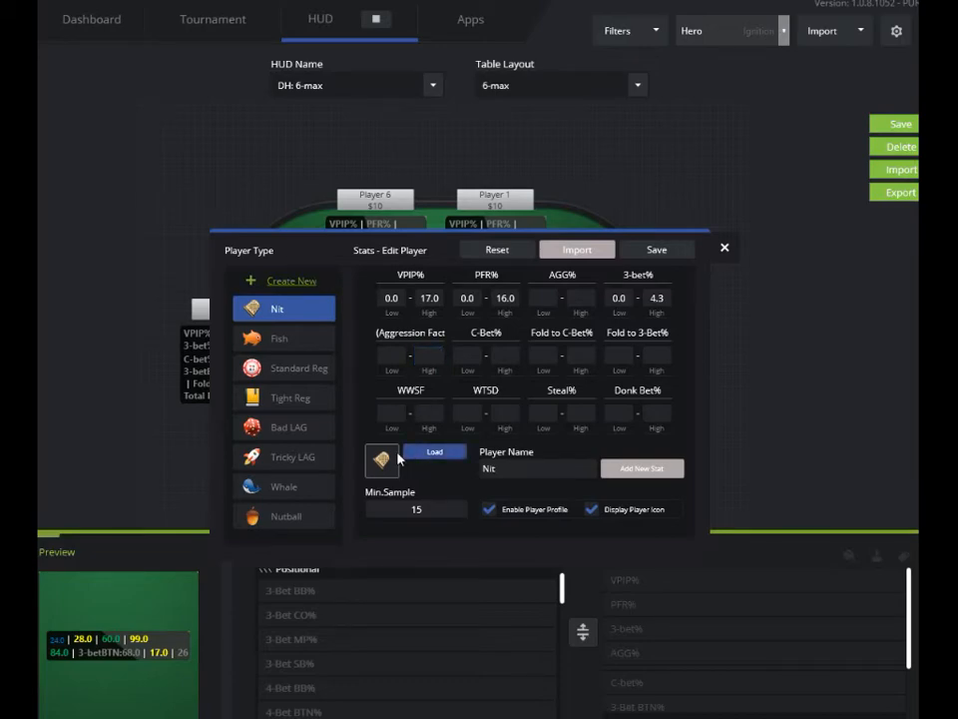
pyautogui.click(435, 451)
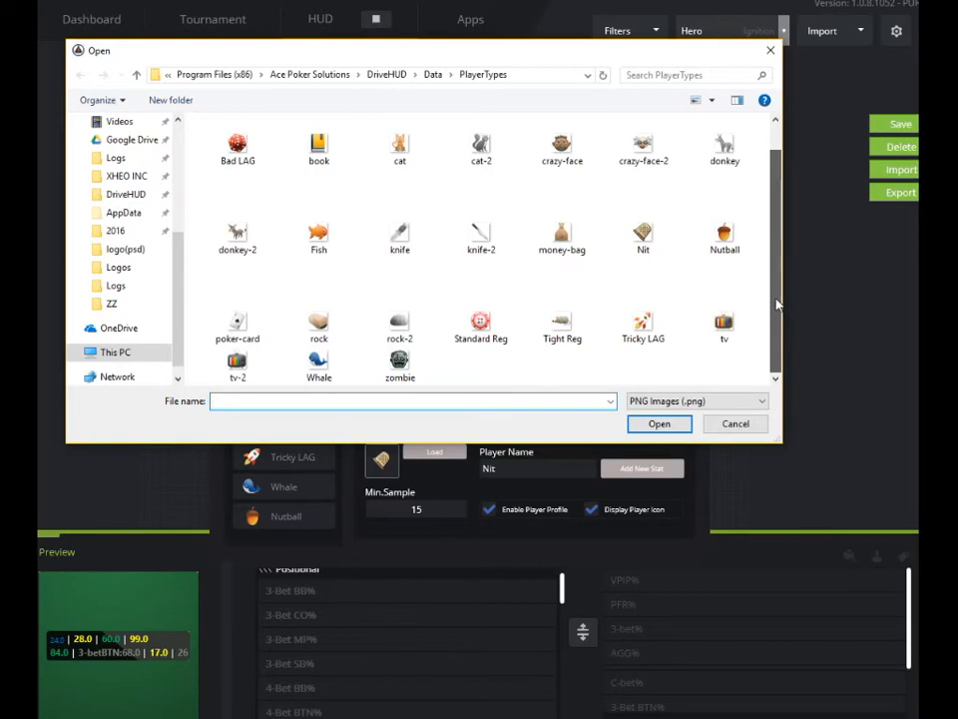
pyautogui.click(399, 360)
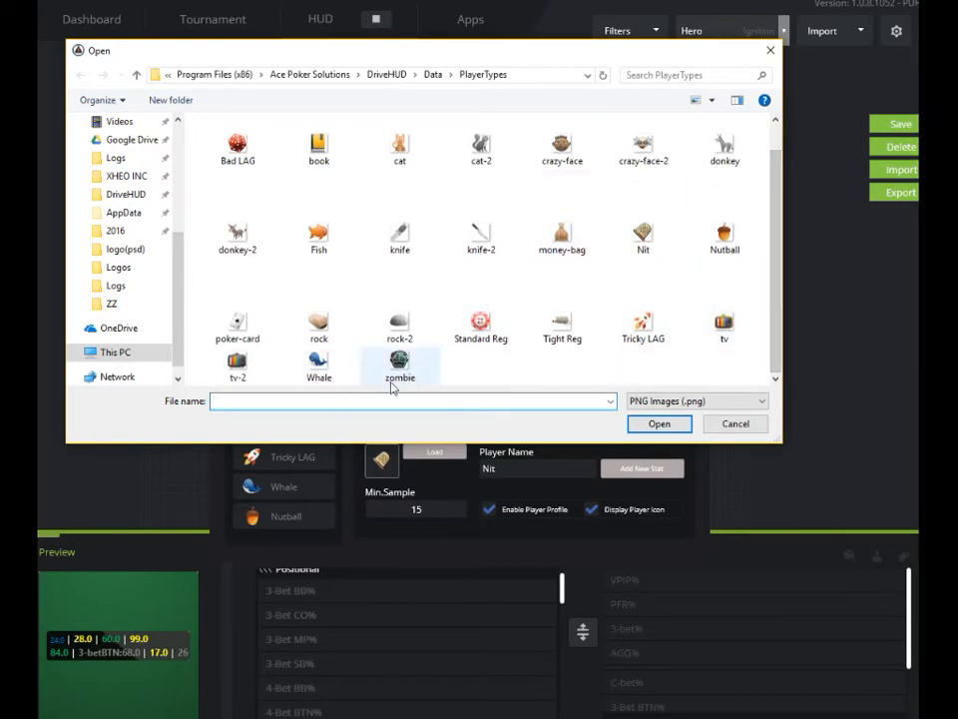
pyautogui.click(735, 423)
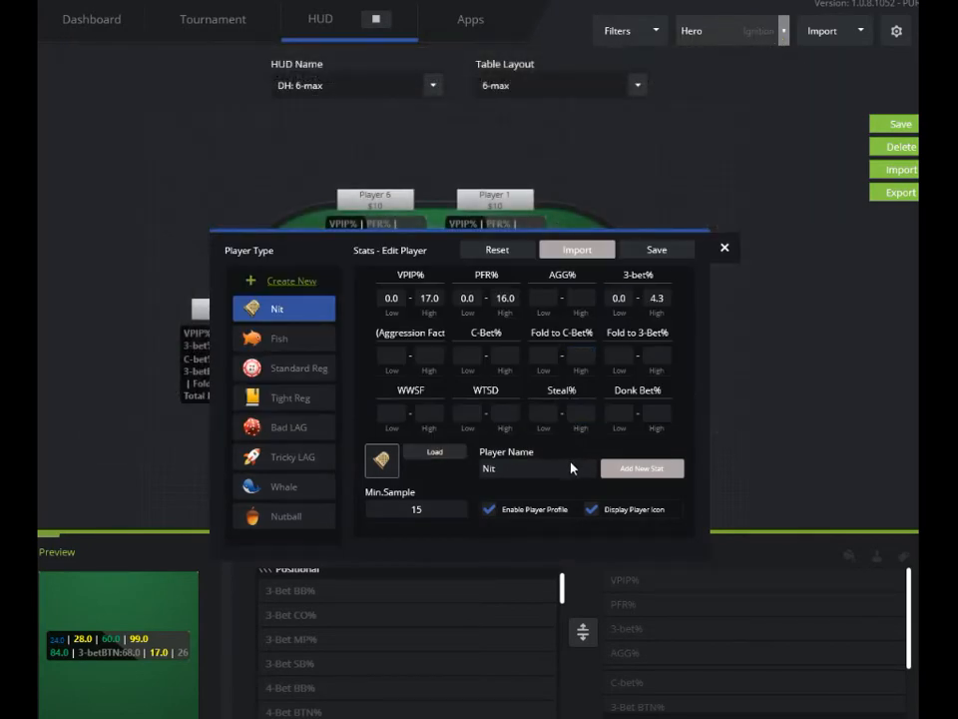
pyautogui.moveTo(439, 509)
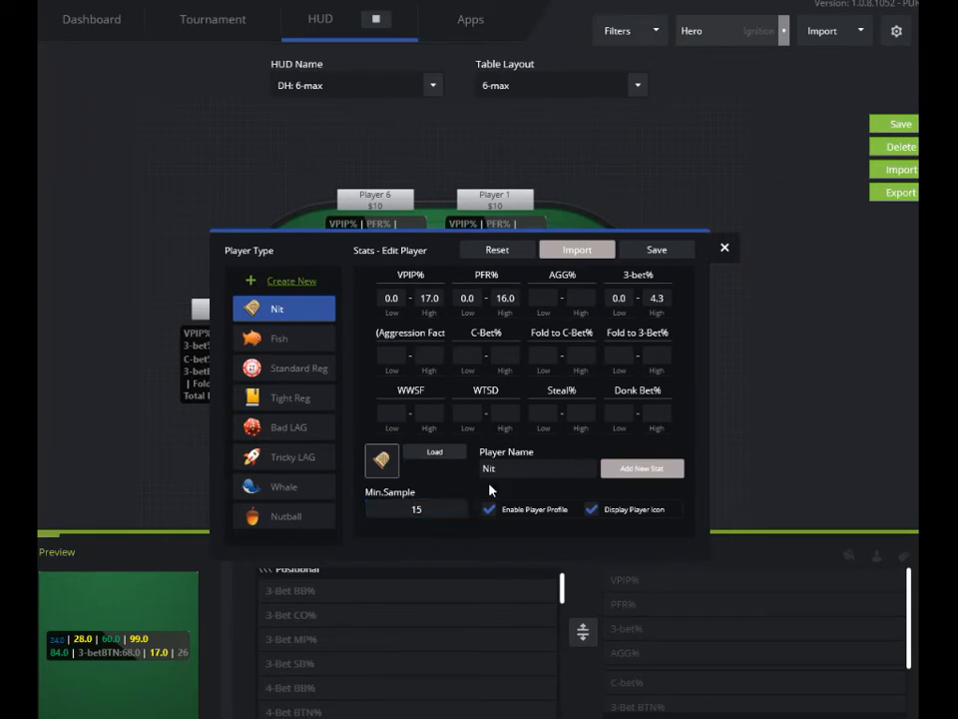
pyautogui.moveTo(643, 389)
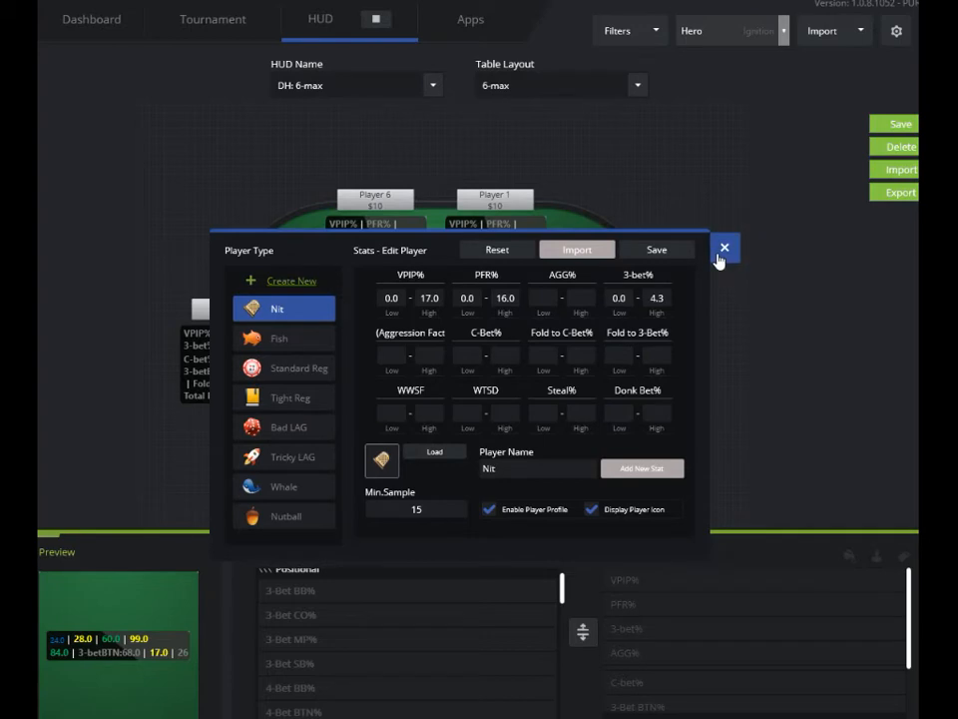
pyautogui.moveTo(457, 407)
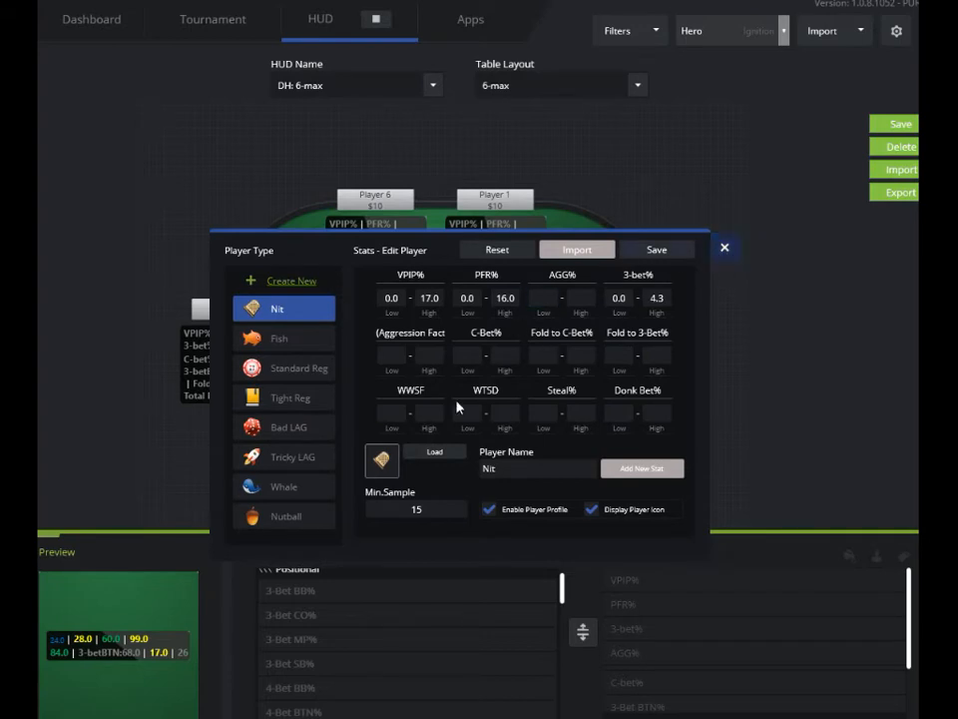
pyautogui.click(725, 248)
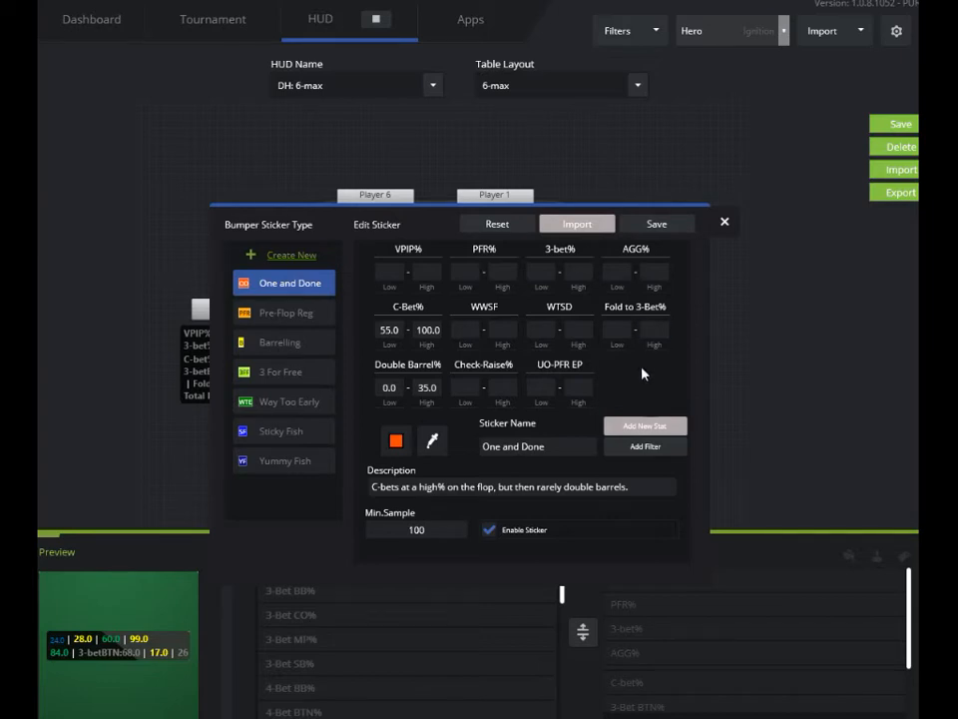
pyautogui.moveTo(563, 301)
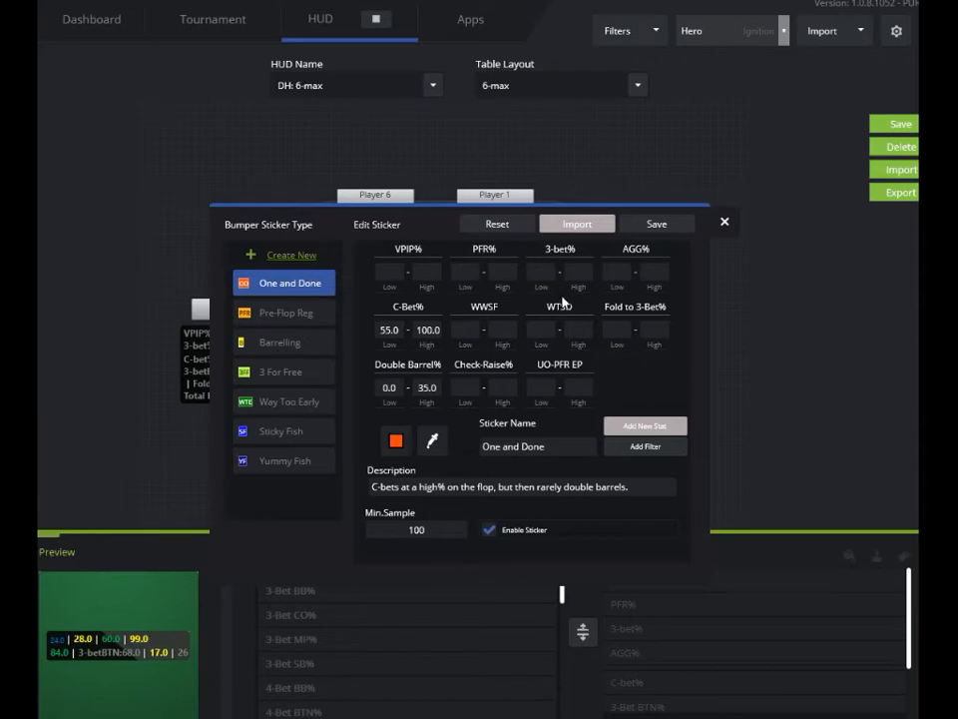
pyautogui.moveTo(639, 403)
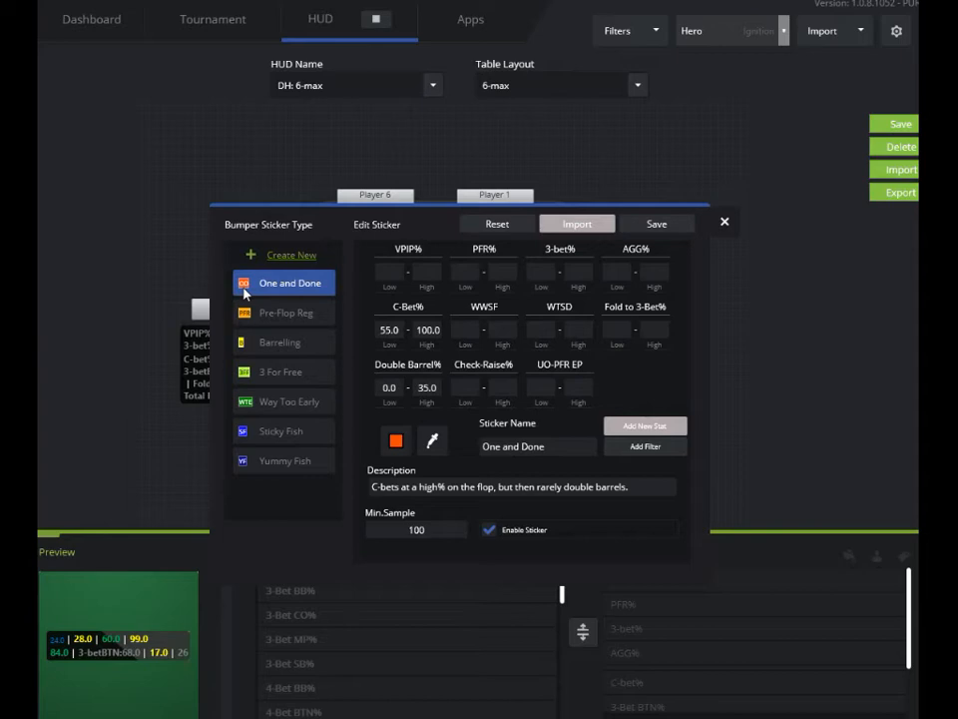
pyautogui.moveTo(315, 291)
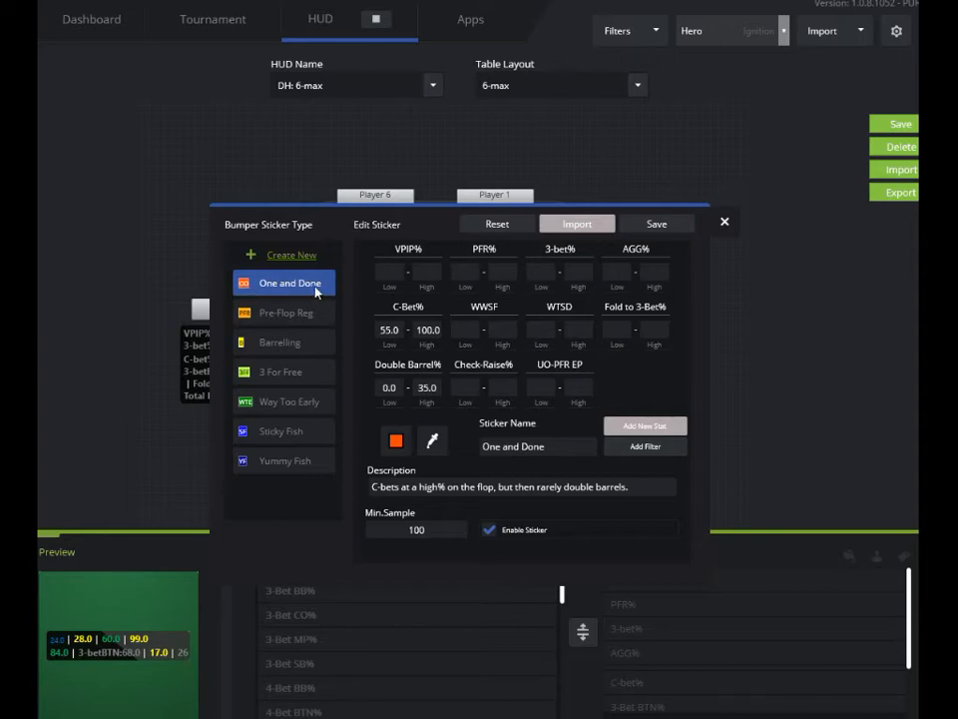
pyautogui.click(428, 329)
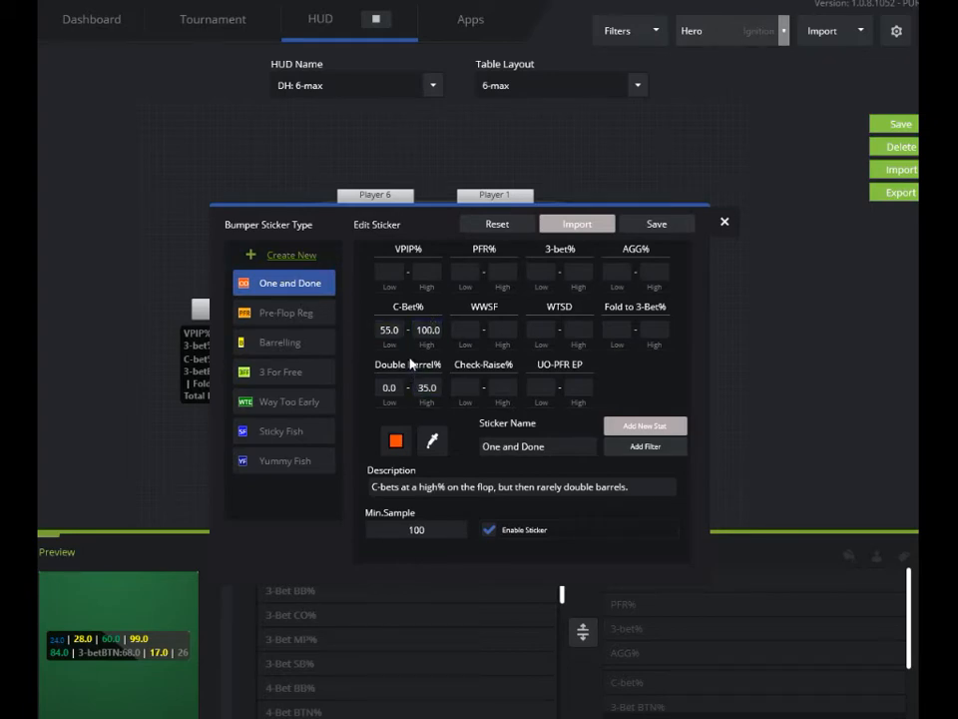
pyautogui.click(416, 529)
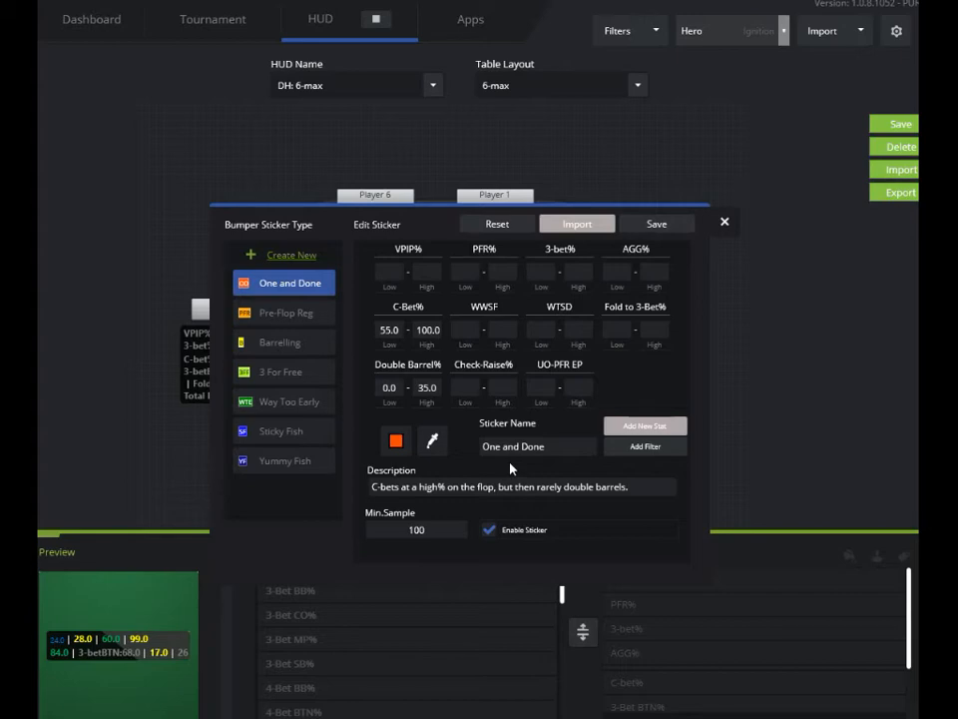
pyautogui.click(511, 447)
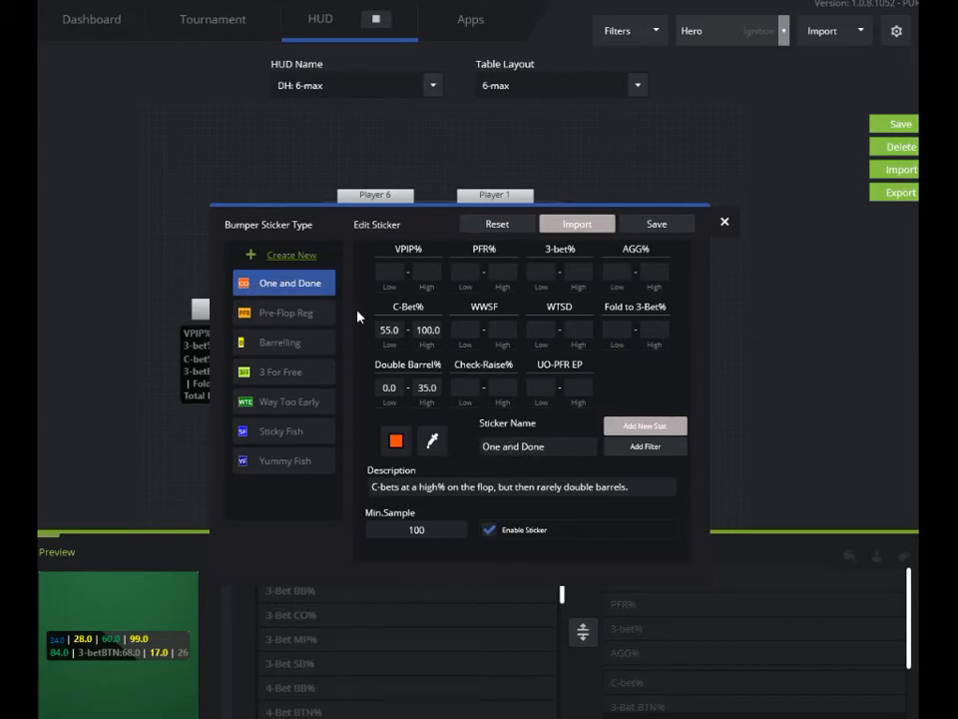
pyautogui.moveTo(503, 431)
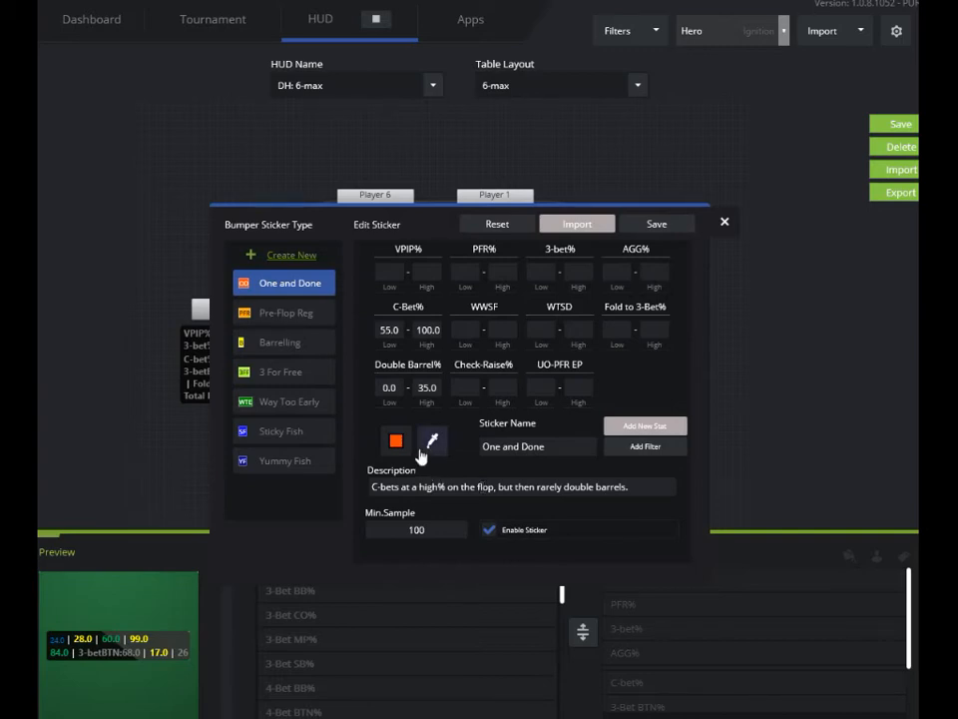
pyautogui.moveTo(461, 472)
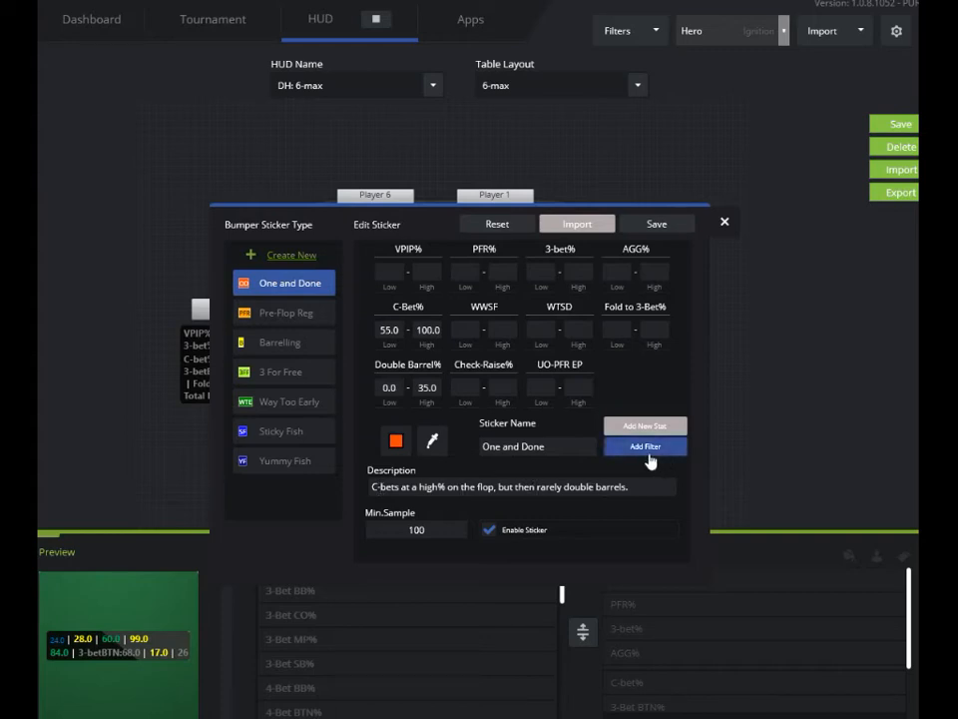
pyautogui.click(647, 447)
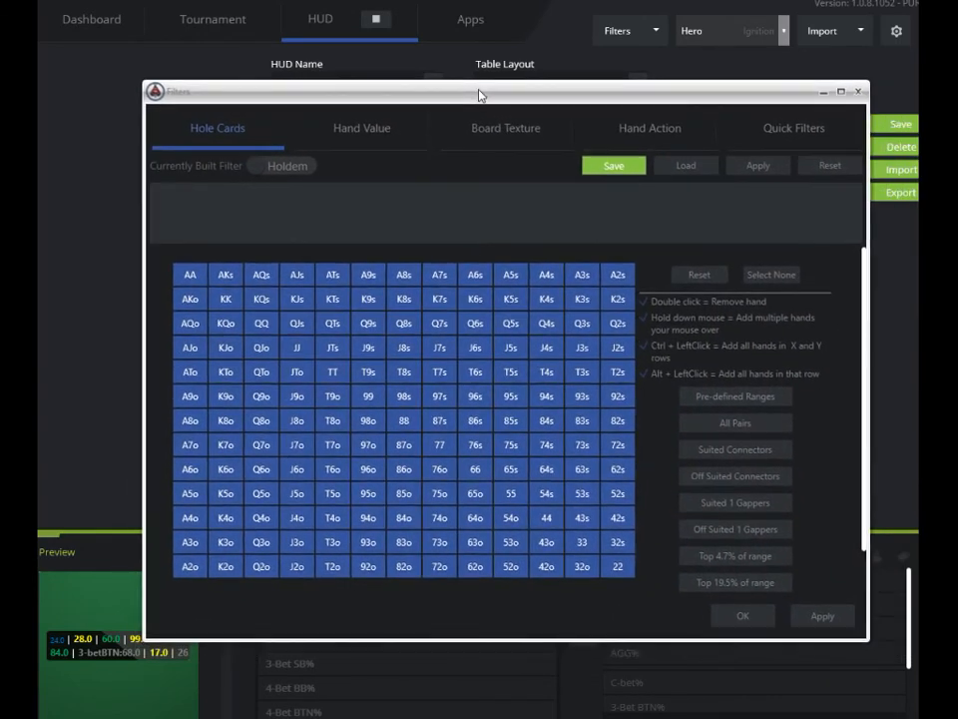
pyautogui.moveTo(563, 212)
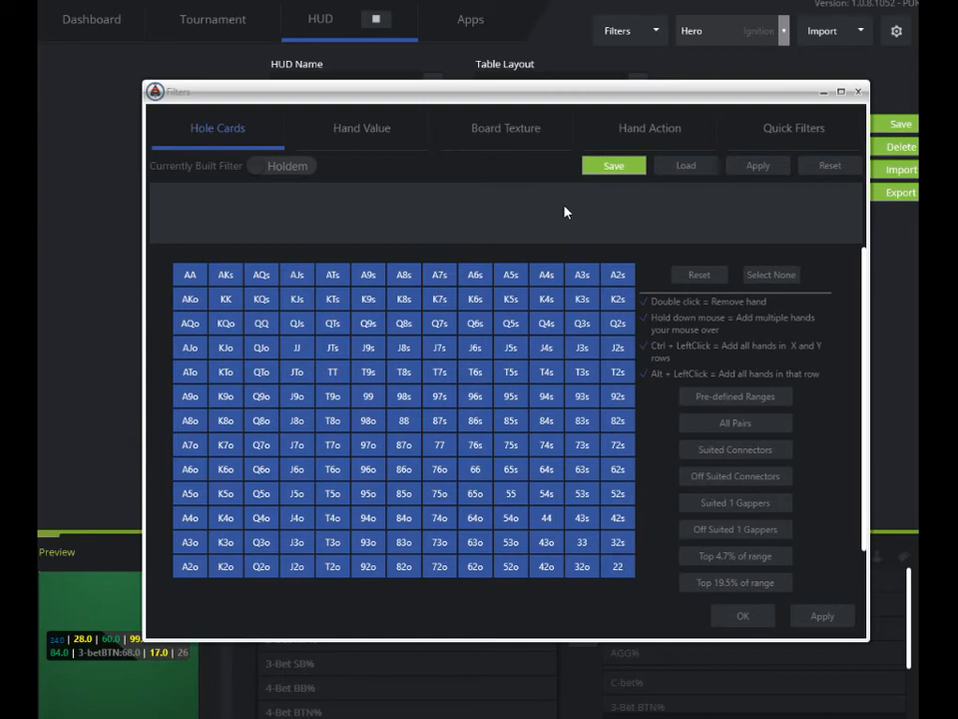
pyautogui.moveTo(687, 221)
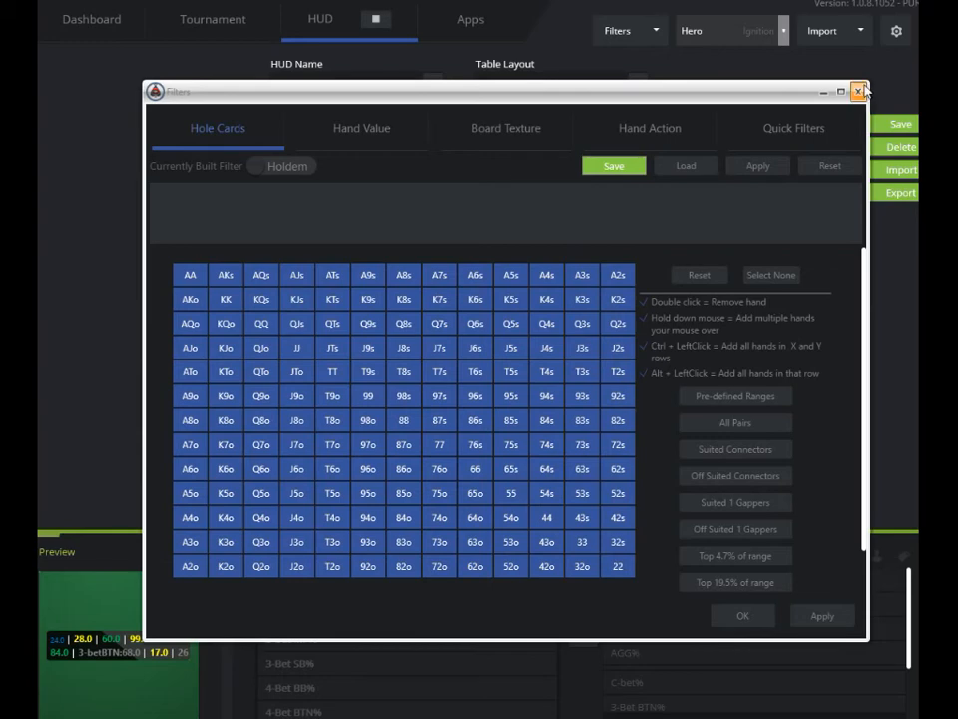
pyautogui.click(858, 92)
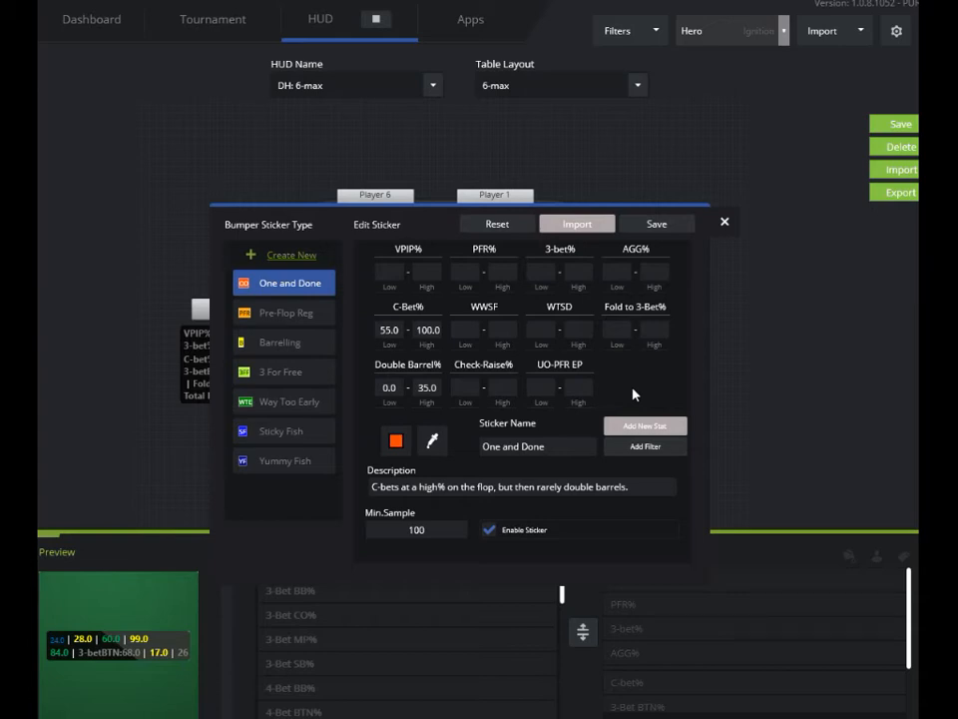
pyautogui.moveTo(725, 224)
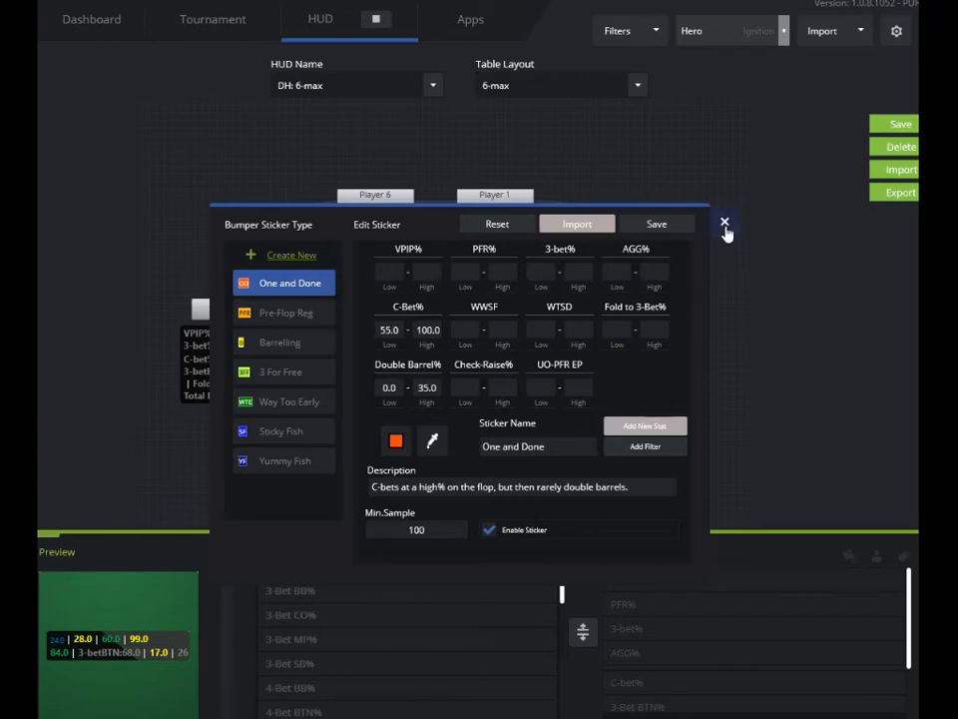
pyautogui.moveTo(725, 220)
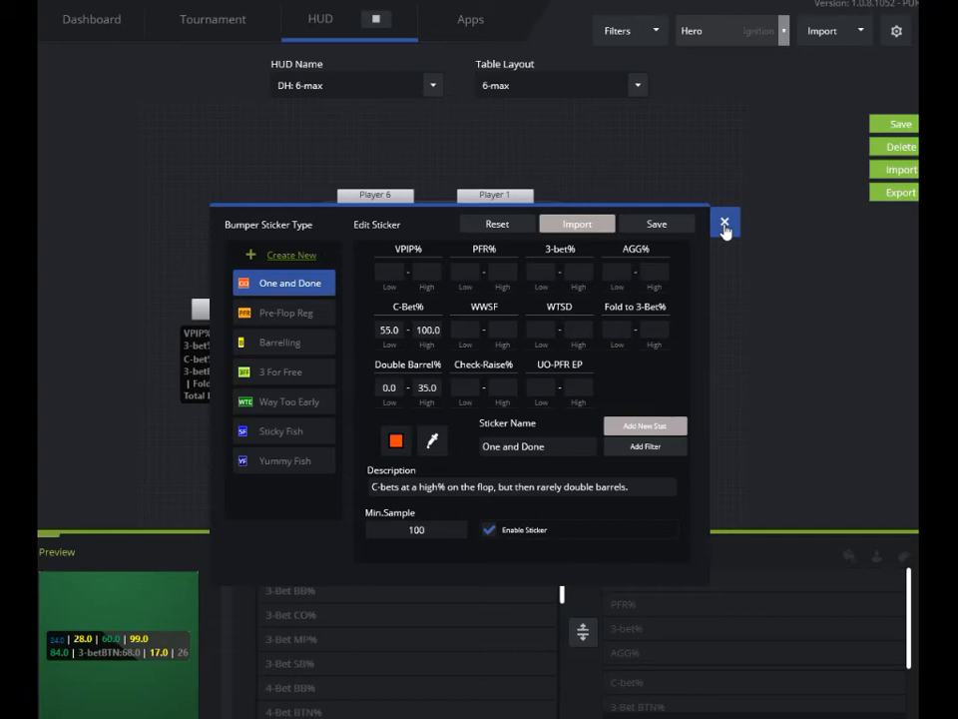
# - Close the Bumper Sticker dialog to return to the six-seat HUD layout
pyautogui.click(725, 222)
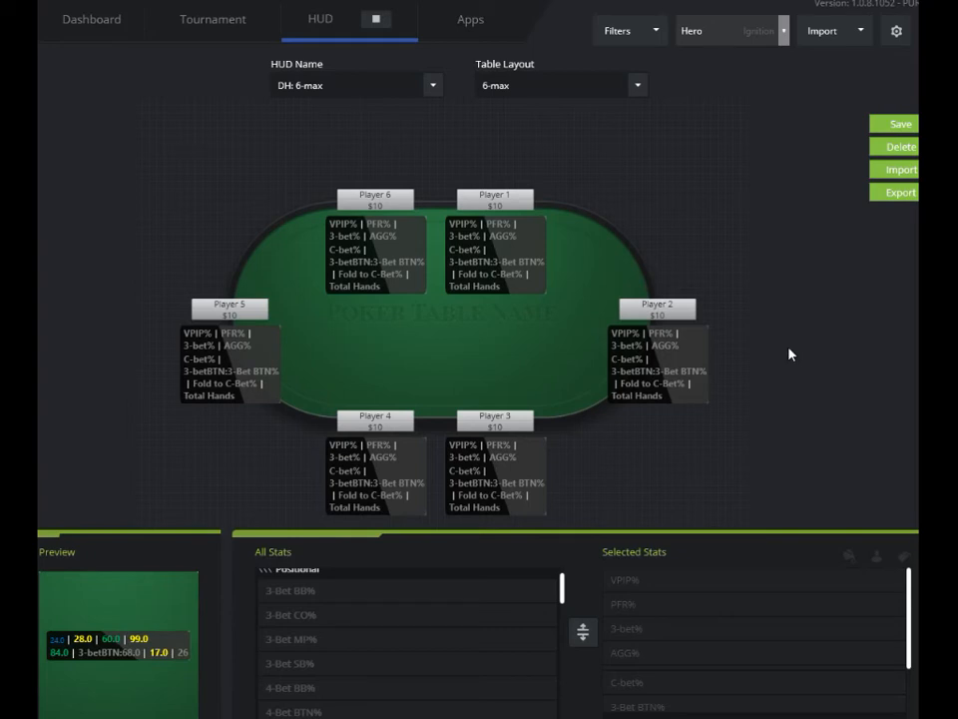
# - Save the HUD as a new layout named '6-max cash new'
pyautogui.click(894, 124)
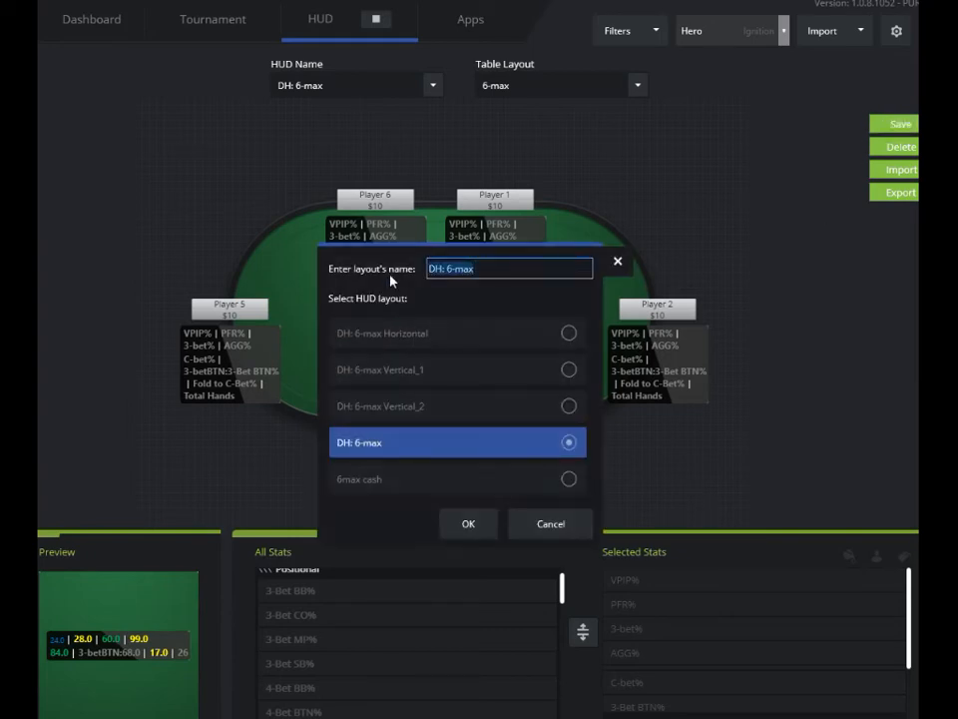
pyautogui.write('6')
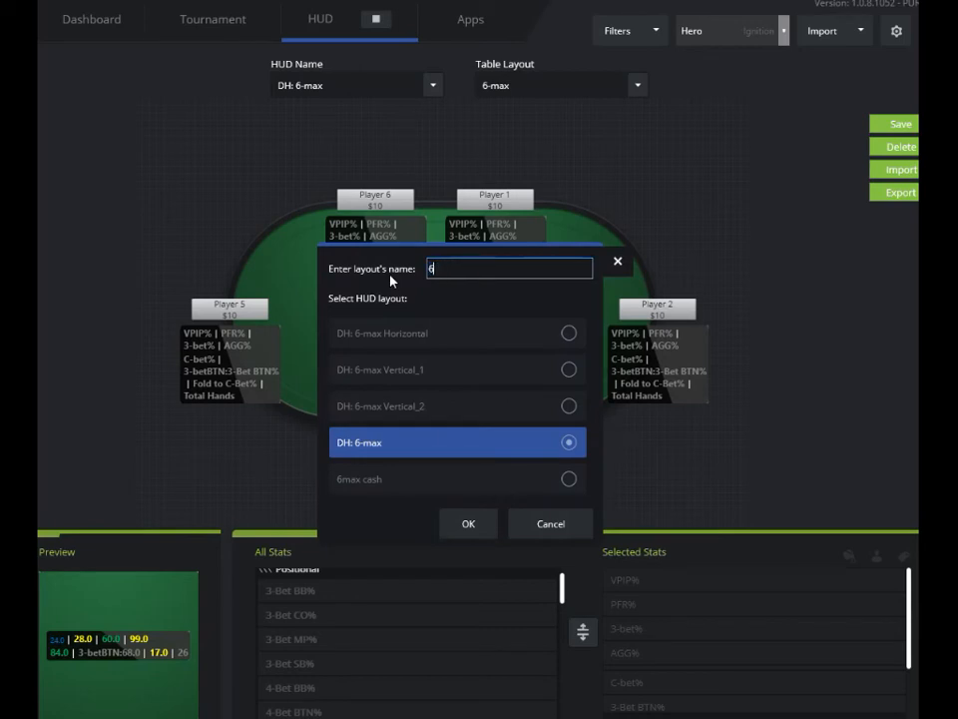
pyautogui.write('-amx cash new')
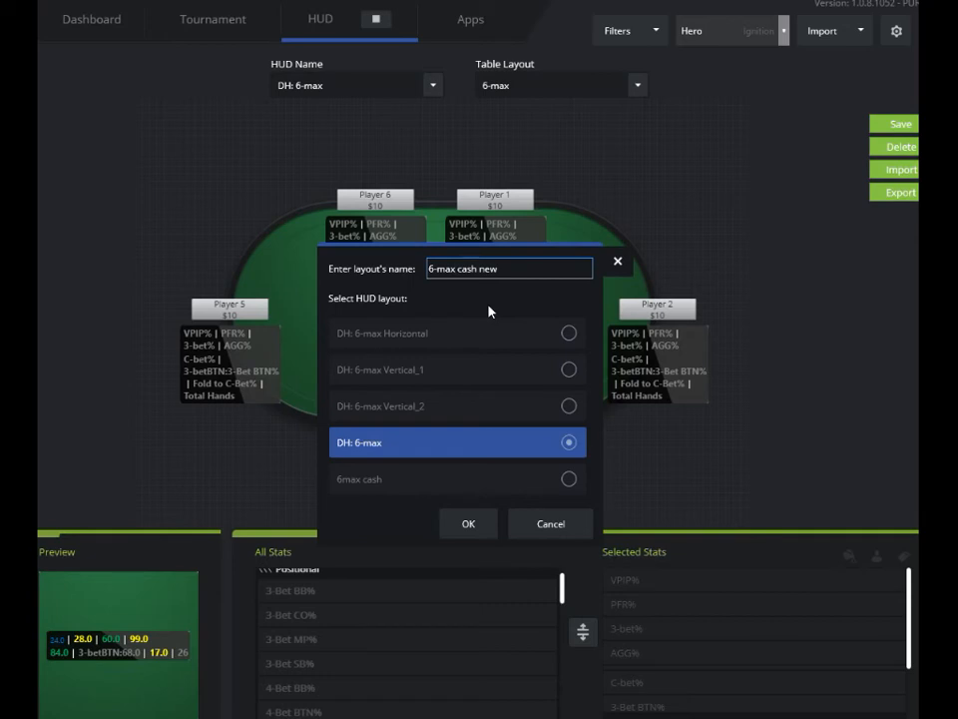
pyautogui.click(467, 523)
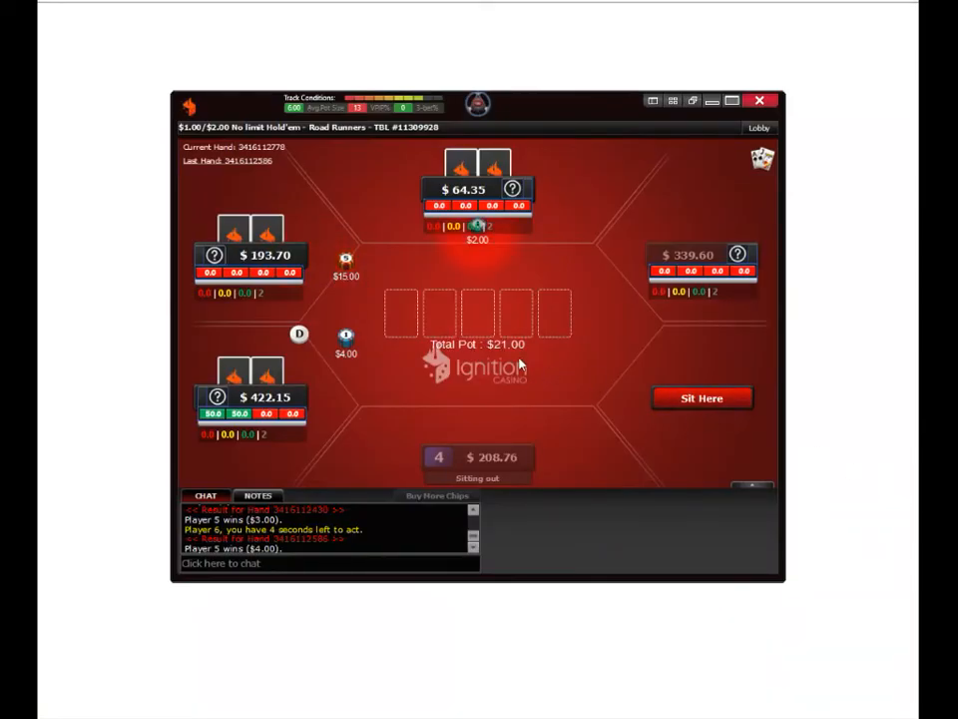
pyautogui.moveTo(509, 311)
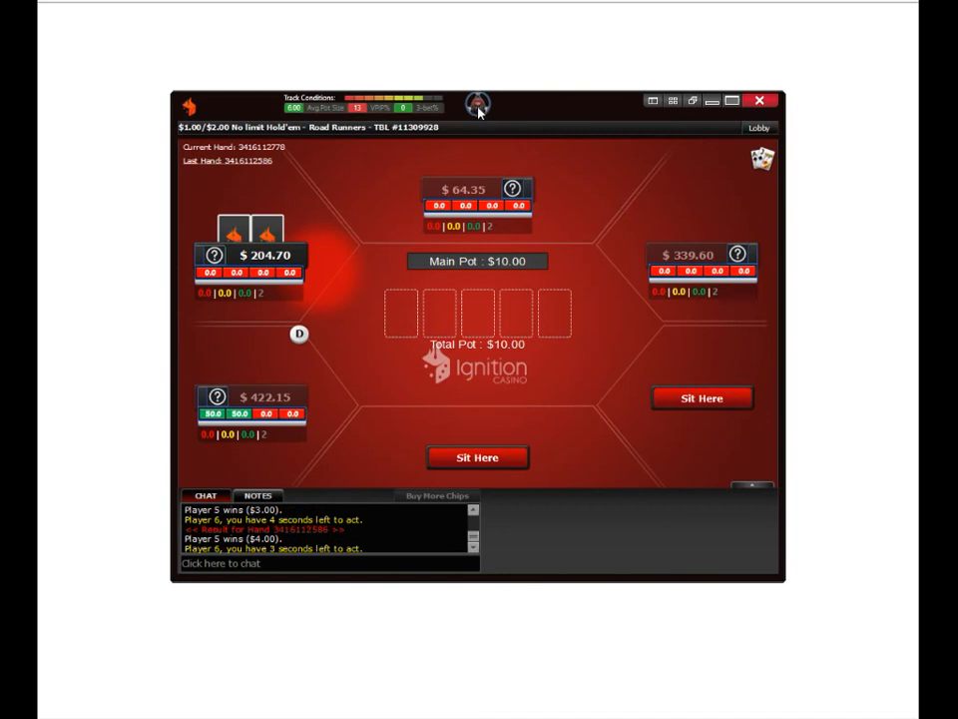
# - Load the 6-max cash new HUD from the table menu and acknowledge it applies next hand
pyautogui.click(479, 103)
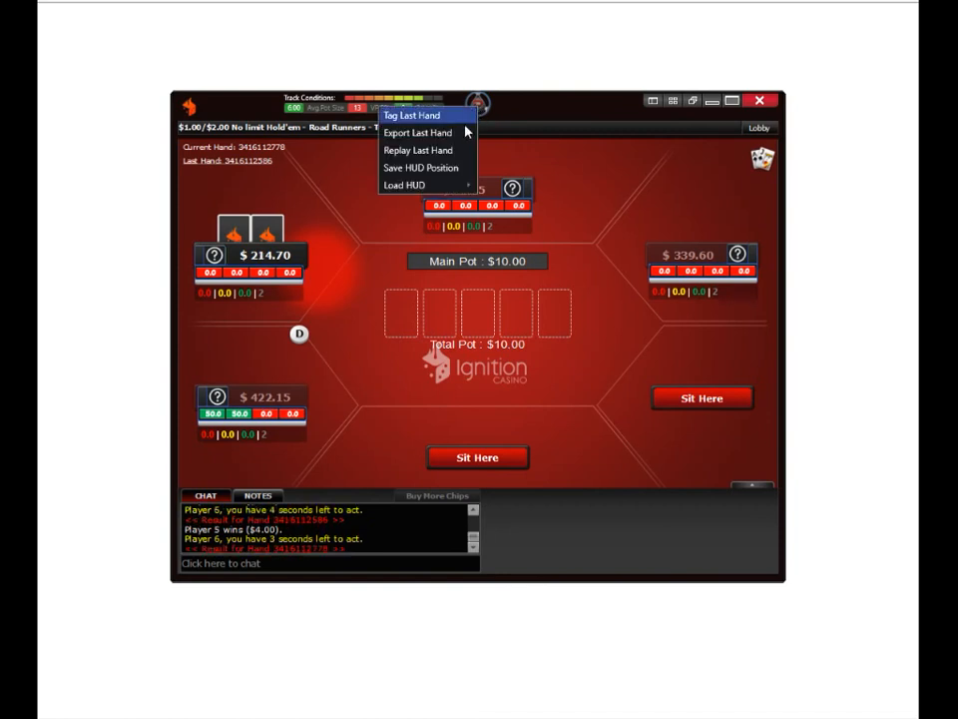
pyautogui.click(406, 184)
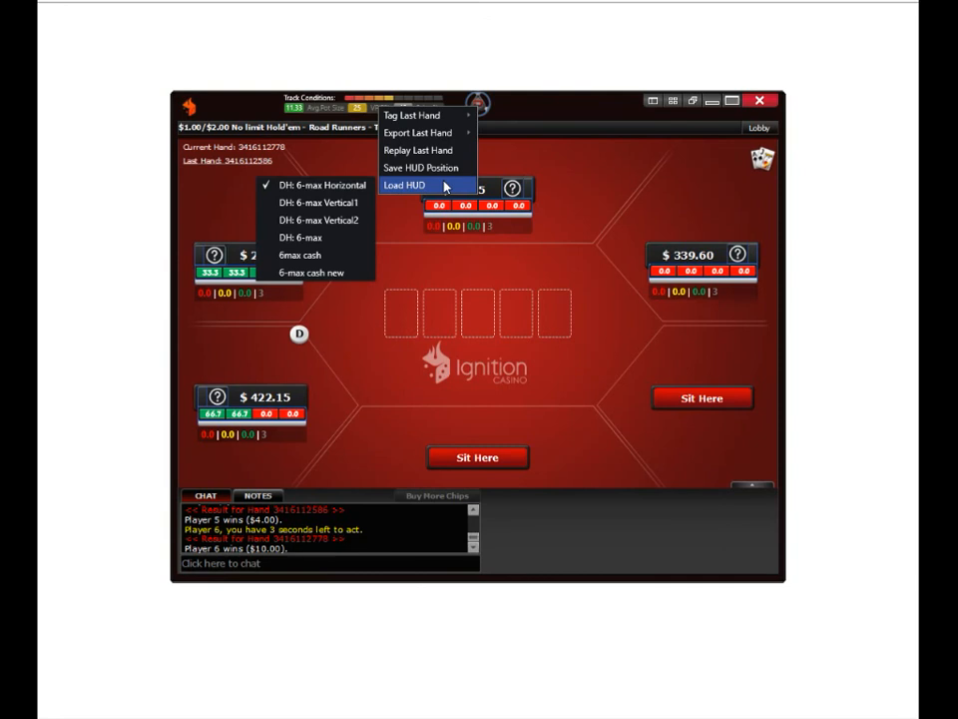
pyautogui.click(311, 272)
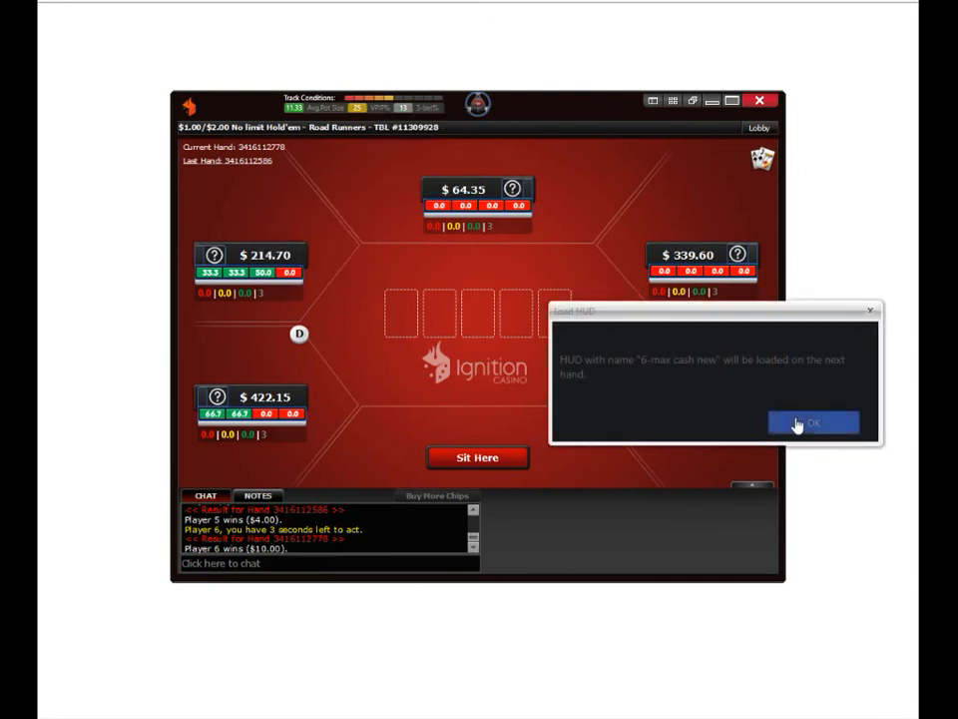
pyautogui.click(812, 423)
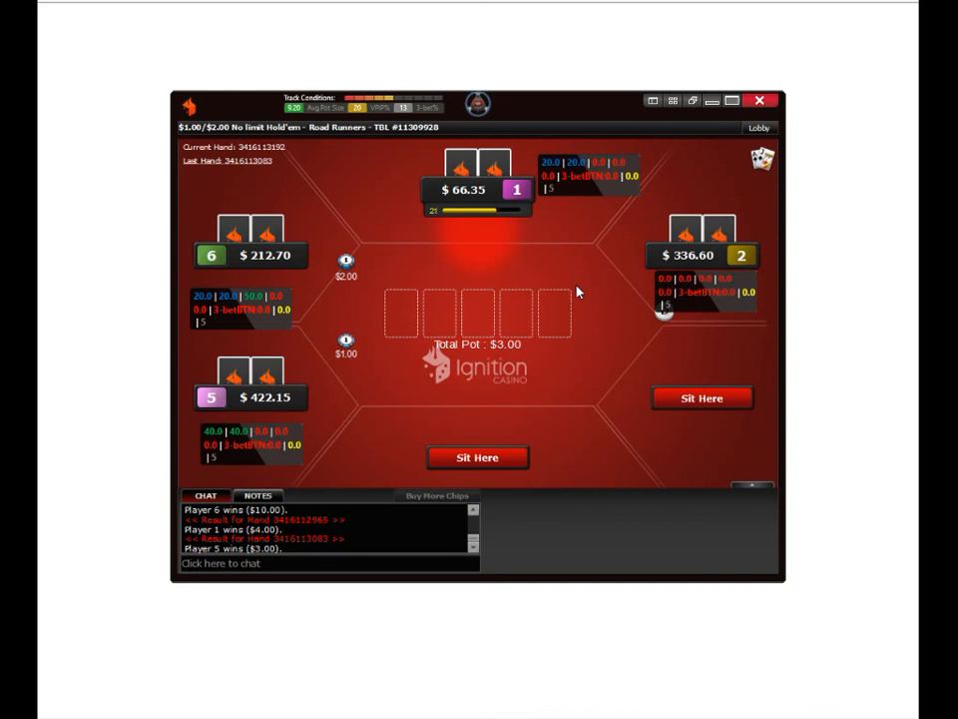
pyautogui.moveTo(557, 252)
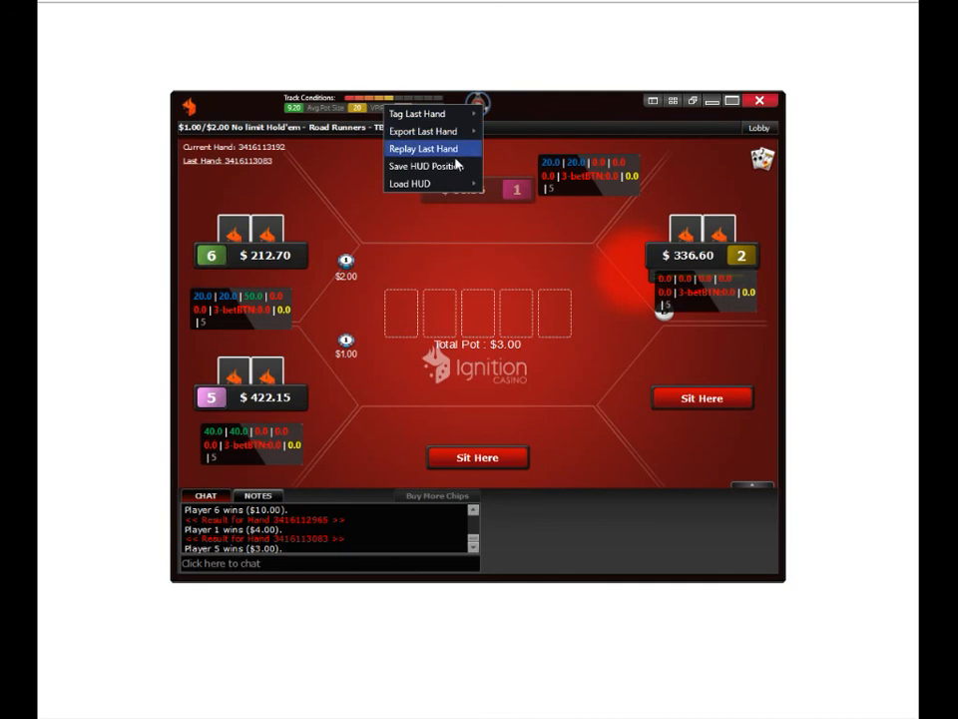
# - Save the current HUD panel positions on the Ignition table from the DriveHUD table menu
pyautogui.click(411, 183)
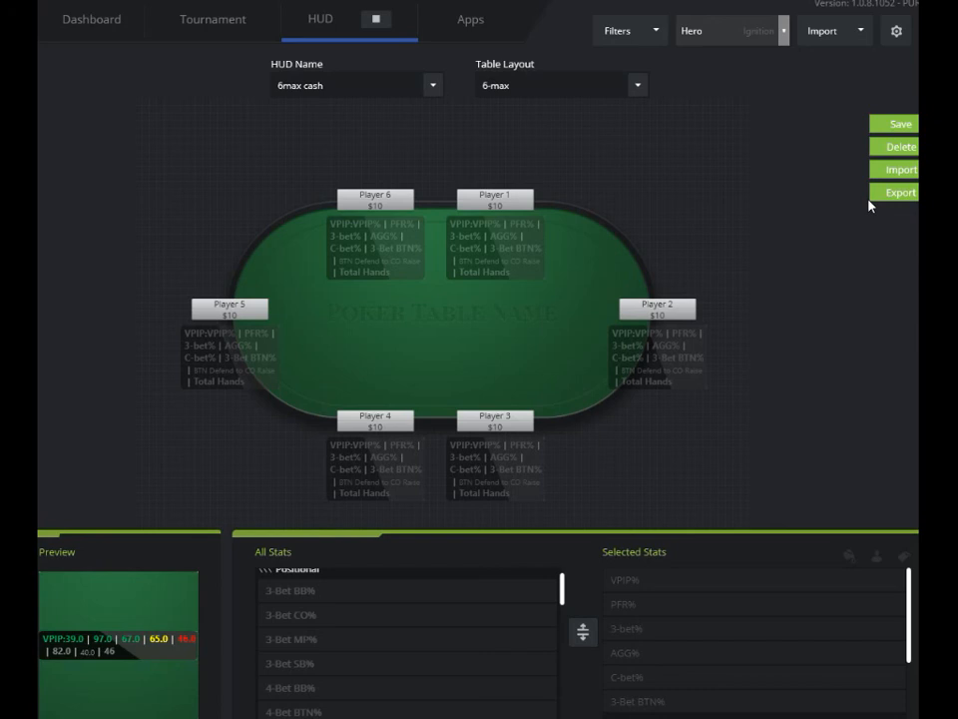
pyautogui.moveTo(896, 191)
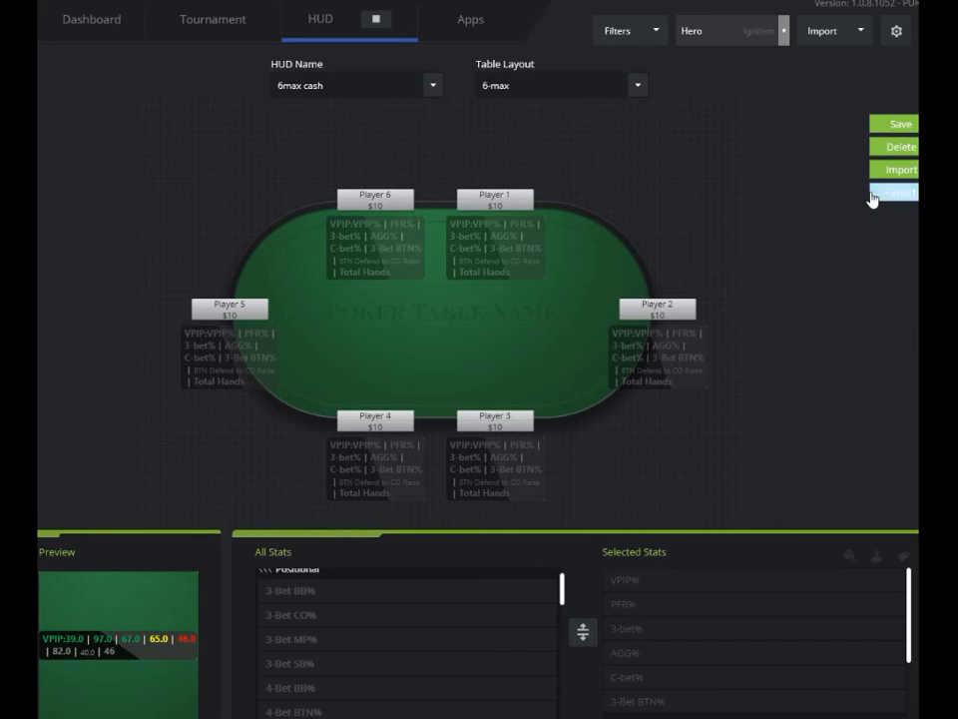